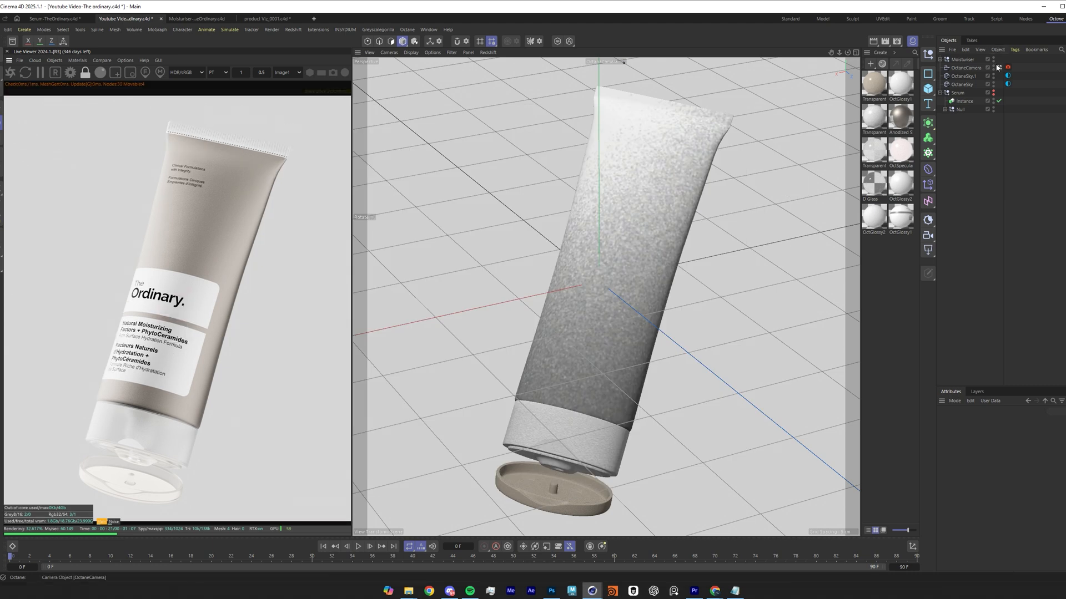
# - Switch to the product Viz_0001.c4d scene to view the tube and cap
pyautogui.click(989, 101)
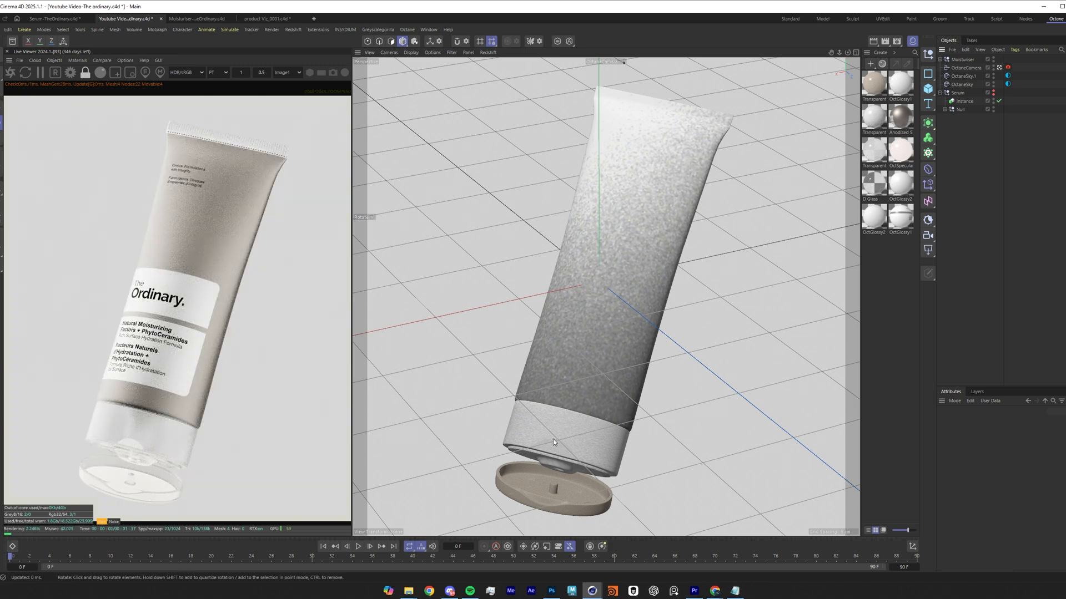
pyautogui.moveTo(750, 176)
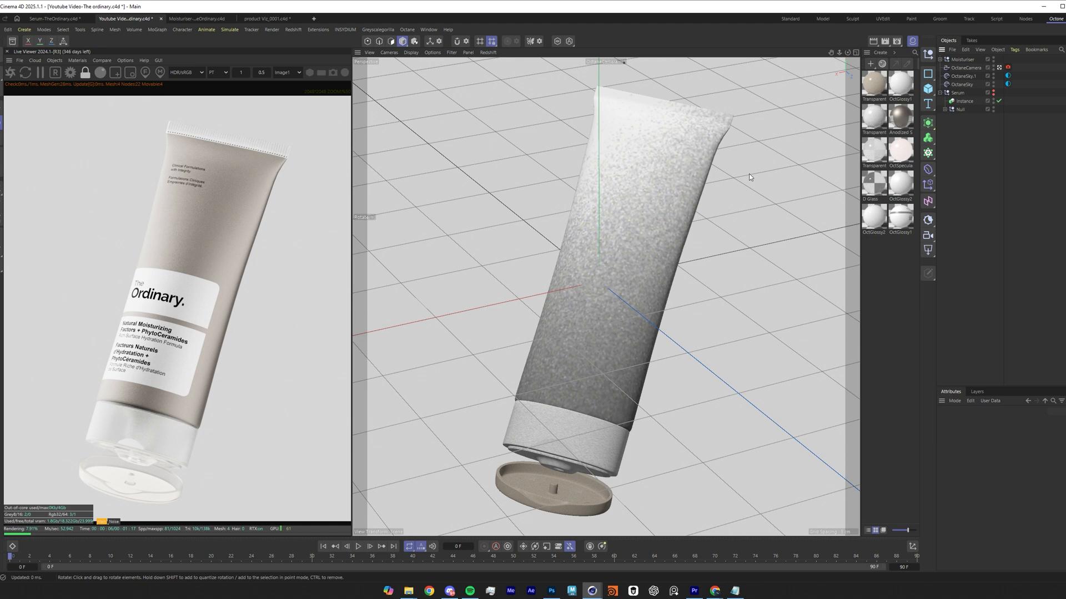
pyautogui.moveTo(835, 111)
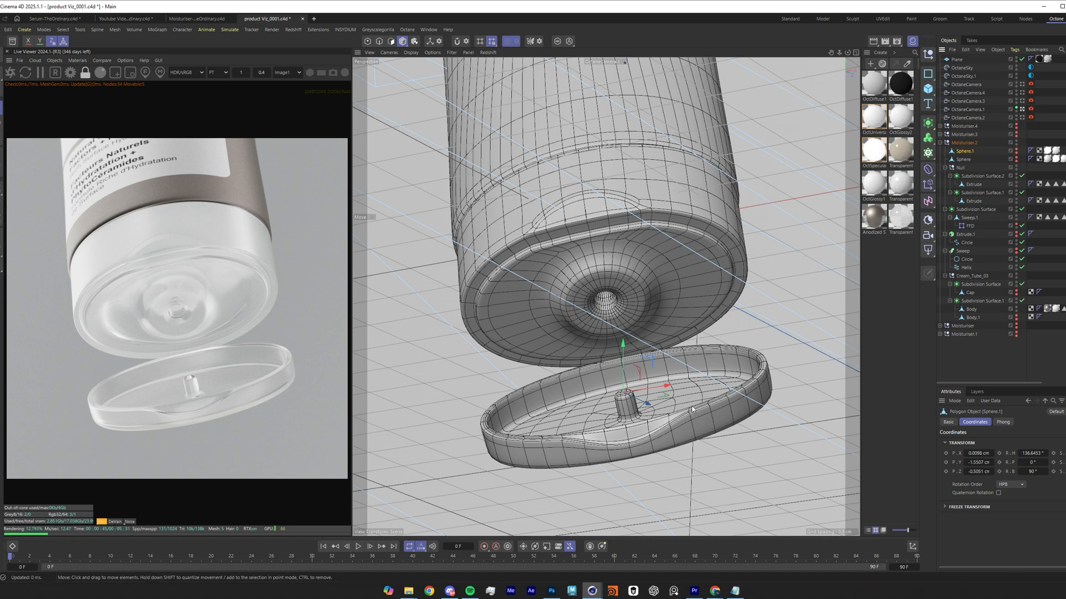
pyautogui.moveTo(136, 240)
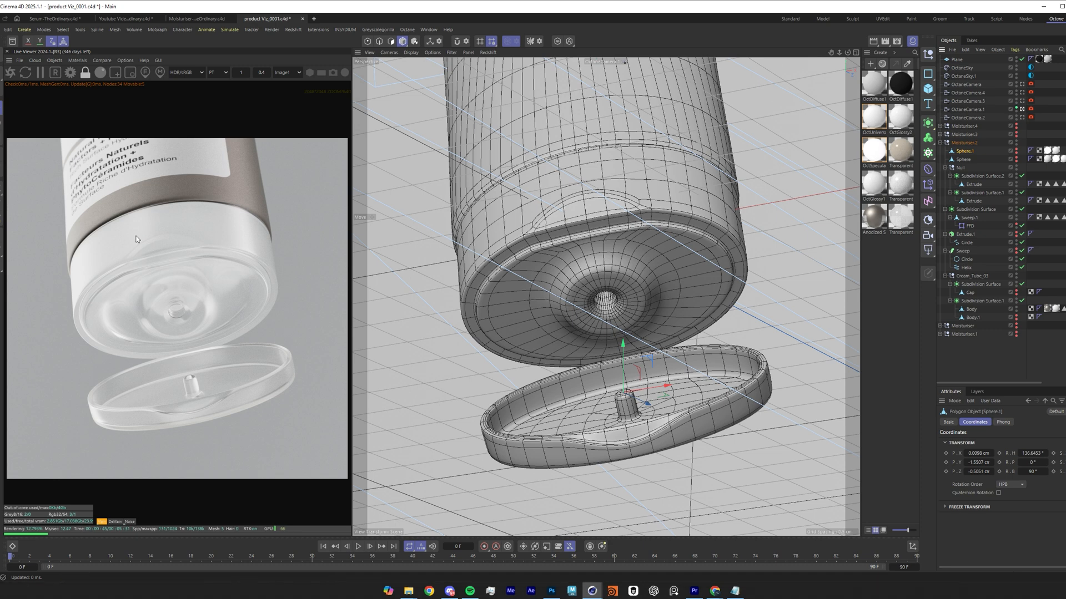
pyautogui.moveTo(265, 236)
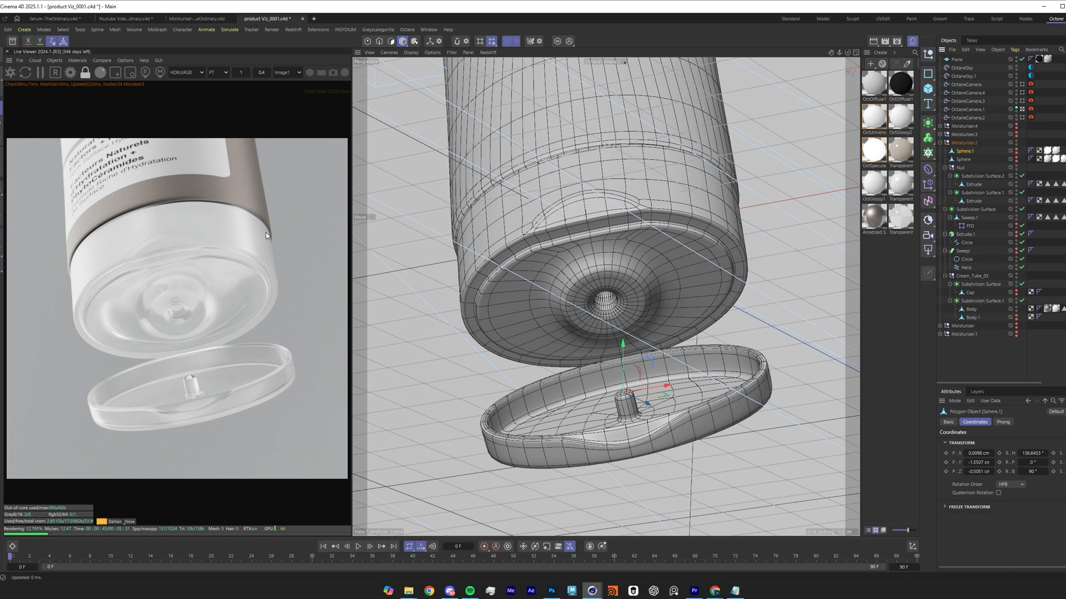
pyautogui.moveTo(216, 320)
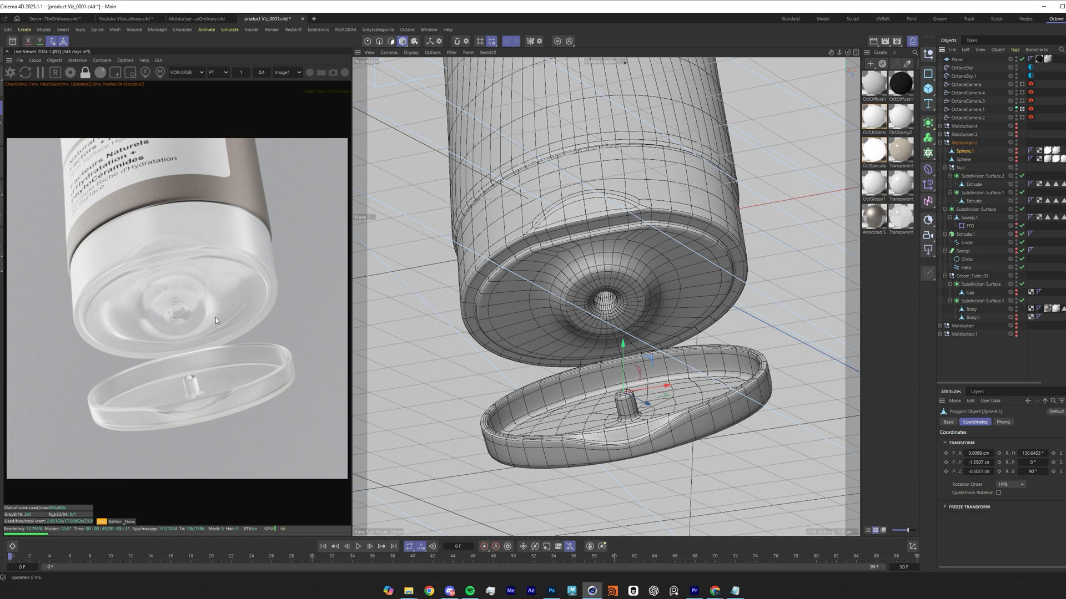
pyautogui.moveTo(92, 318)
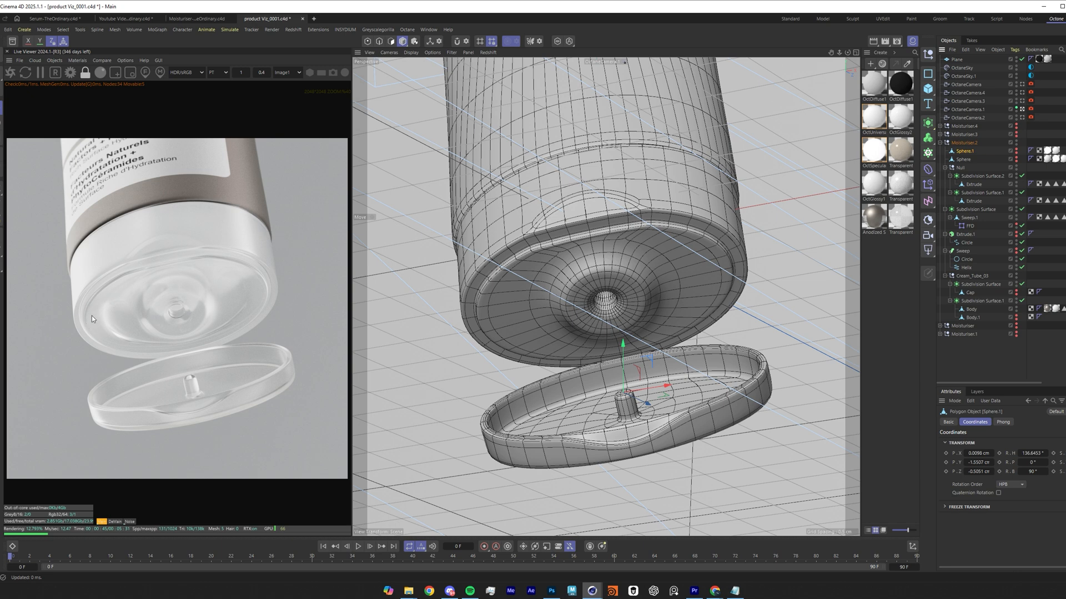
pyautogui.moveTo(123, 229)
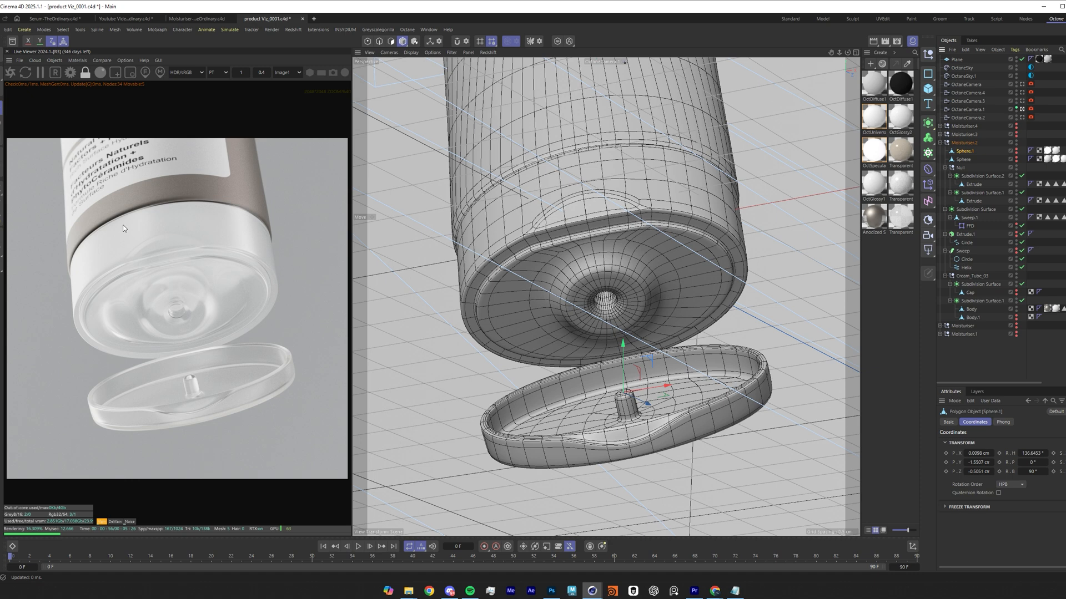
pyautogui.moveTo(135, 250)
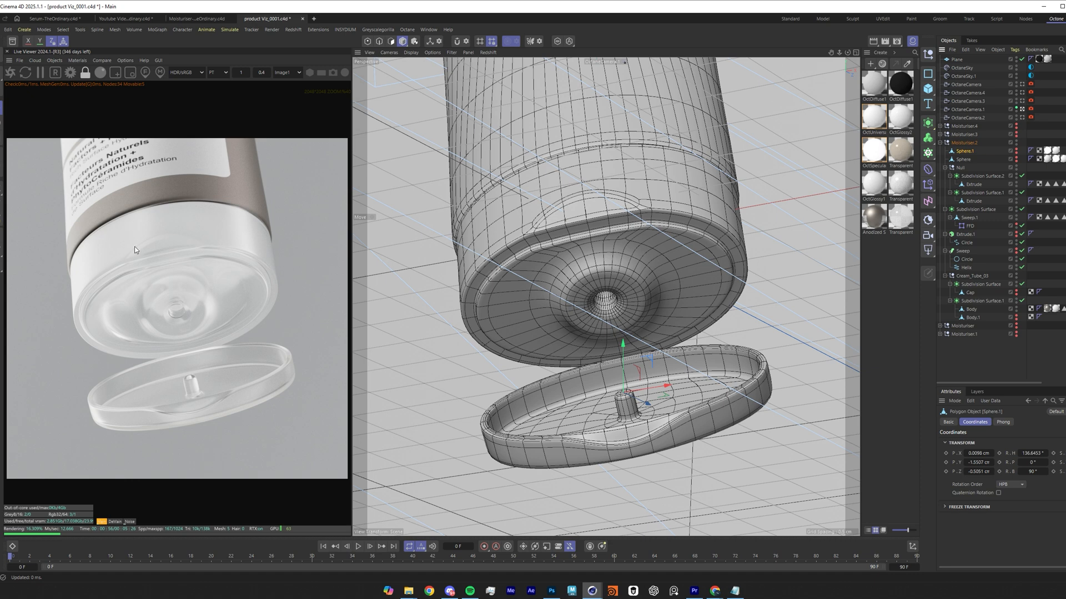
pyautogui.moveTo(176, 294)
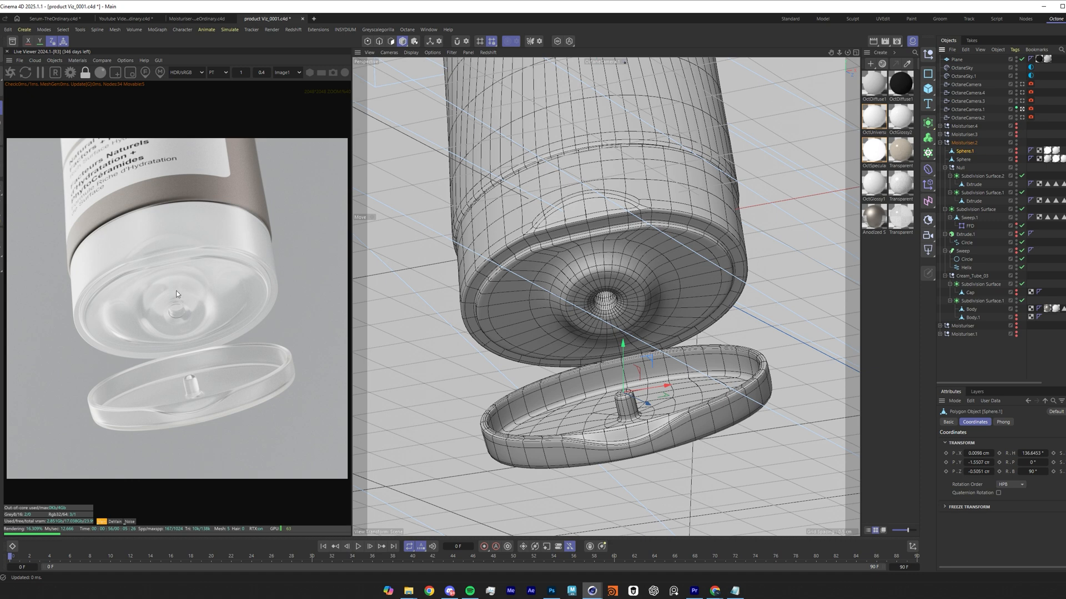
pyautogui.moveTo(211, 310)
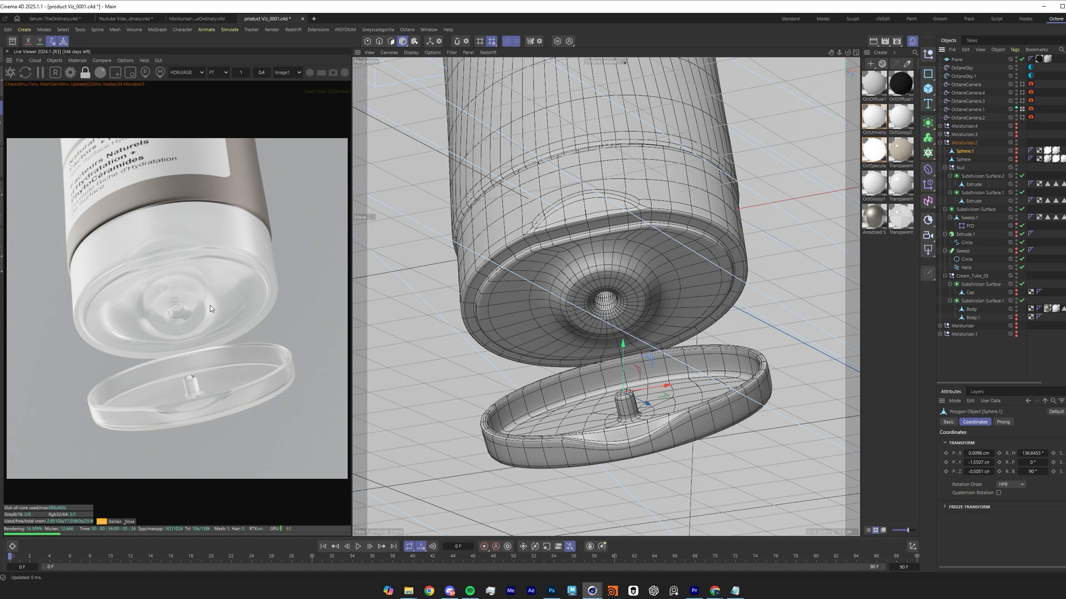
pyautogui.moveTo(219, 319)
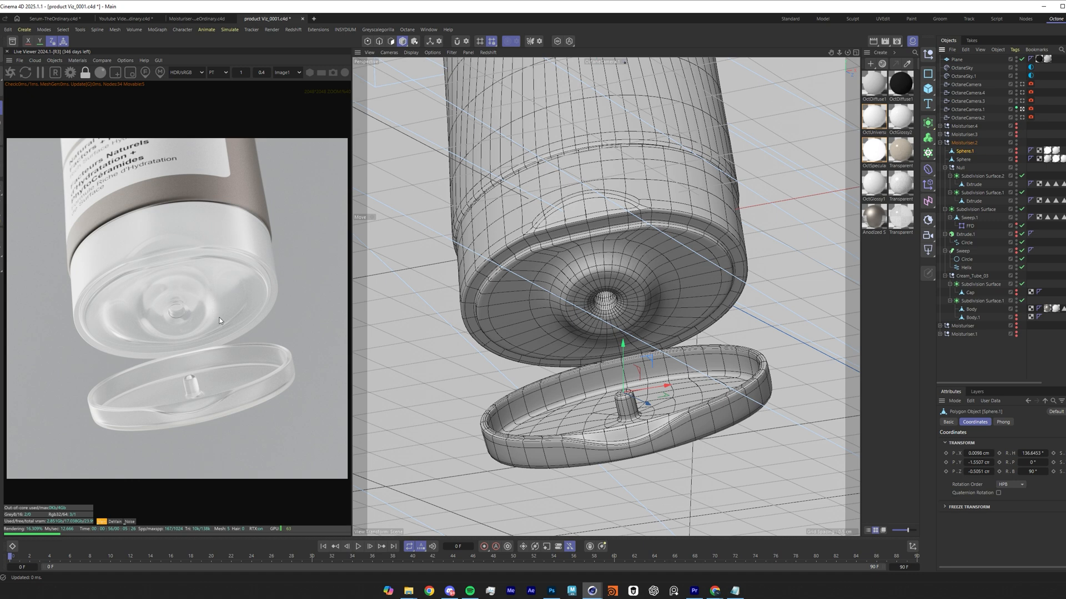
pyautogui.moveTo(177, 314)
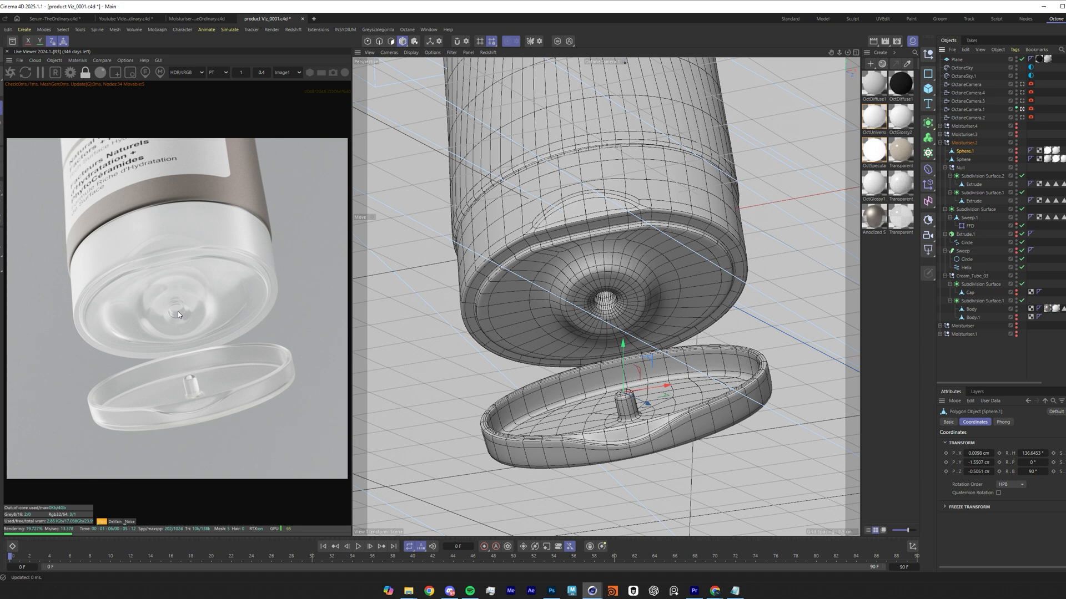
pyautogui.moveTo(901, 242)
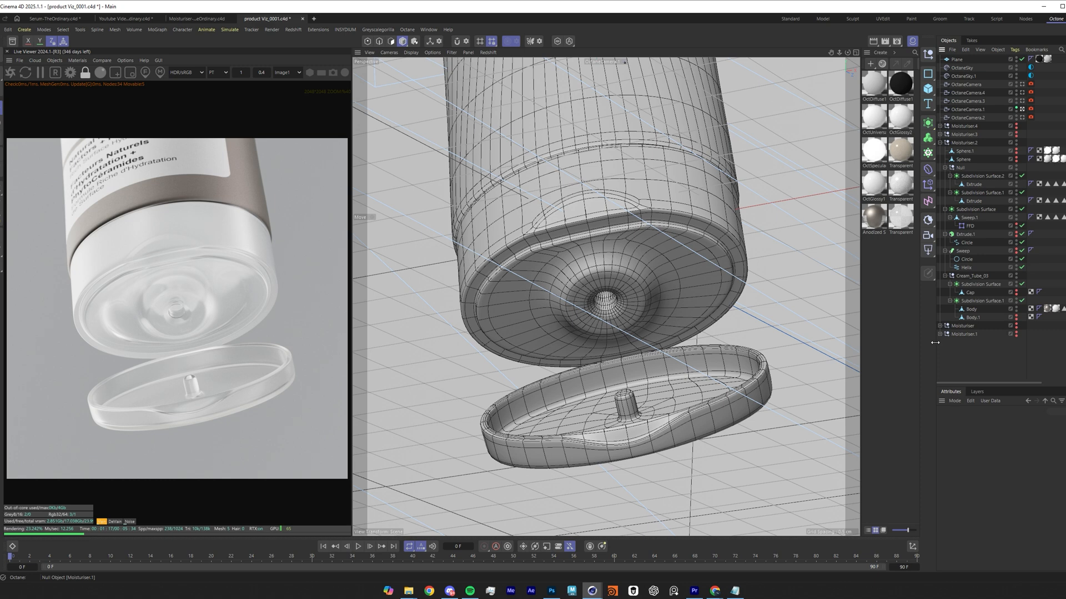
# - Hide the cap so the tube's threaded nozzle shows in viewport and render
pyautogui.click(976, 192)
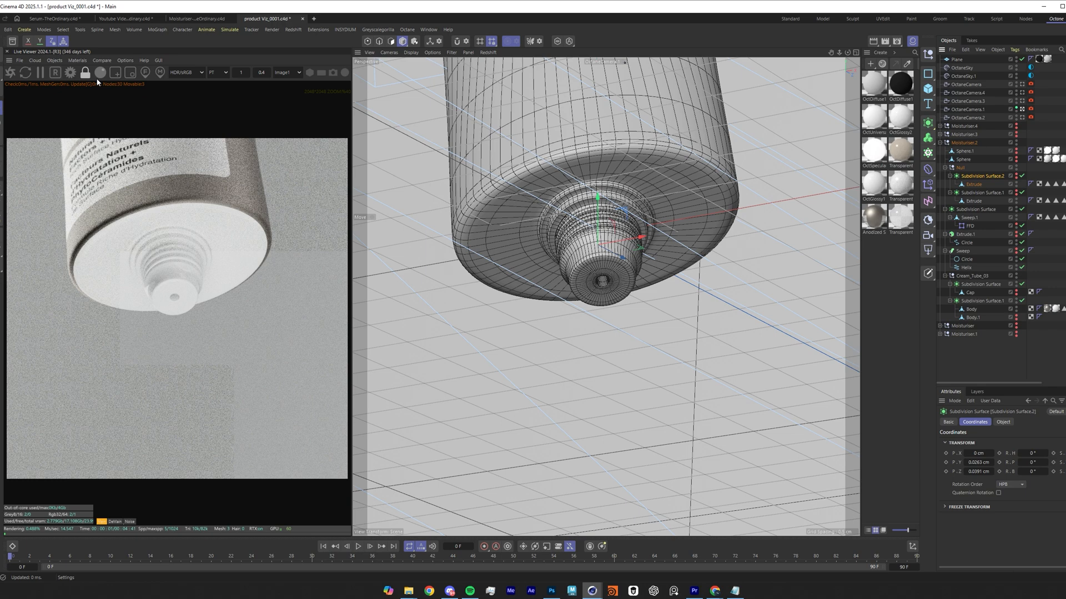
pyautogui.moveTo(644, 201)
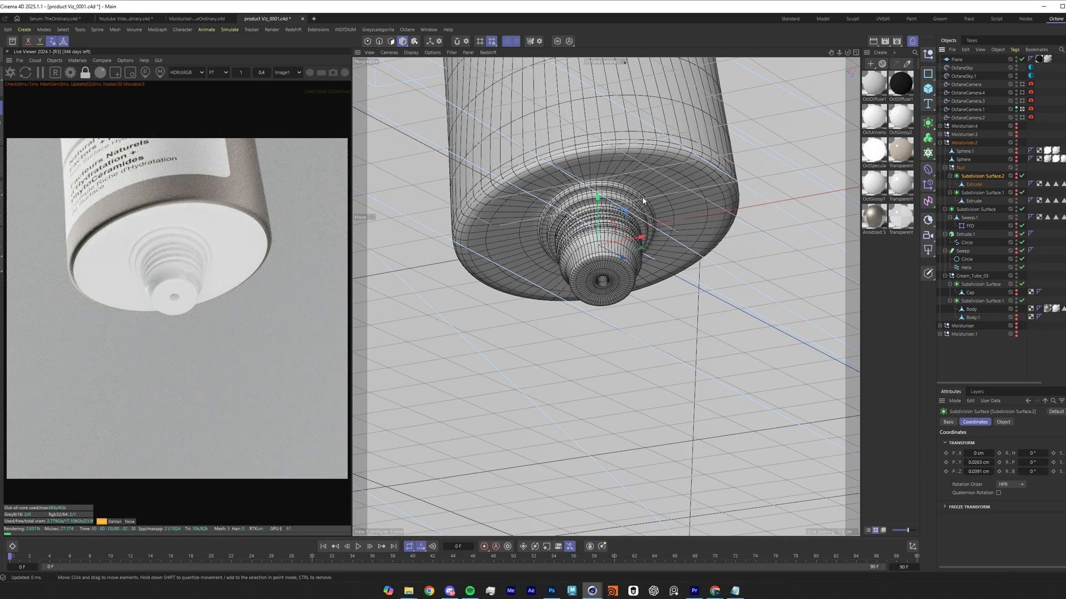
pyautogui.moveTo(577, 245)
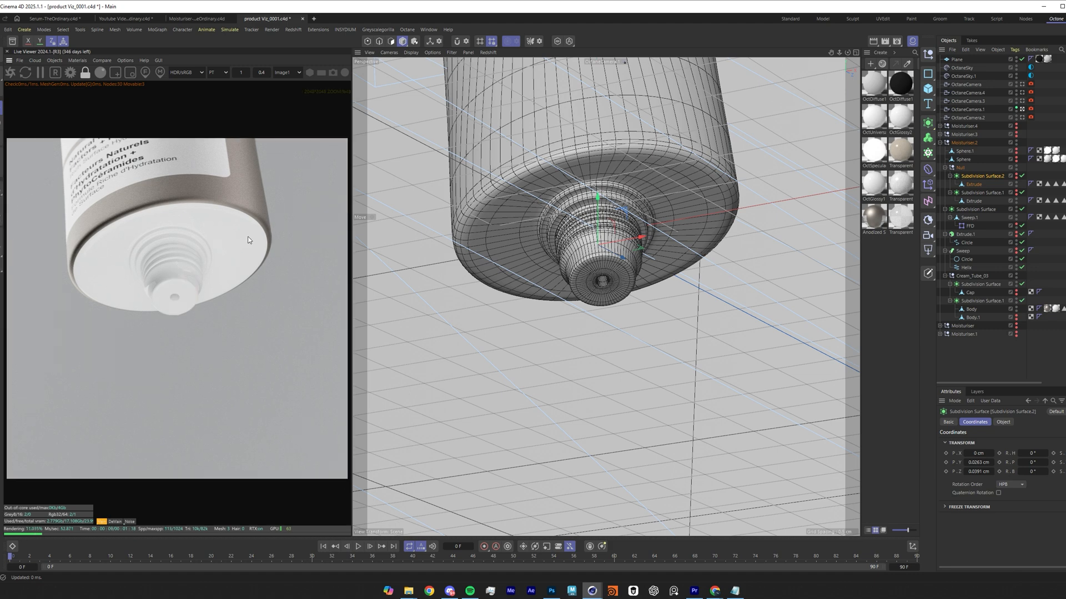
pyautogui.moveTo(169, 297)
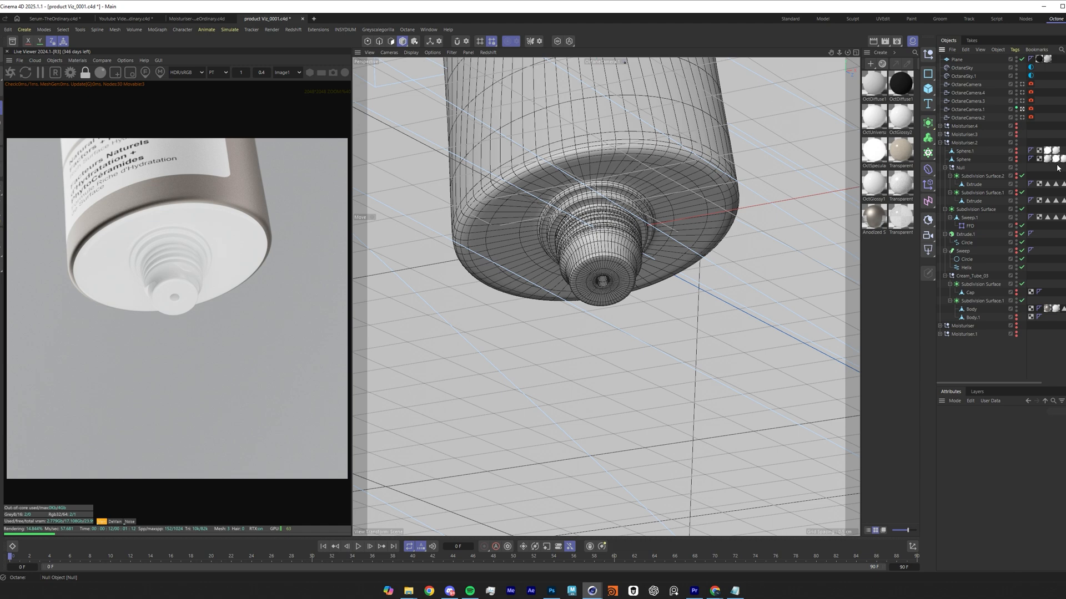
pyautogui.moveTo(1012, 189)
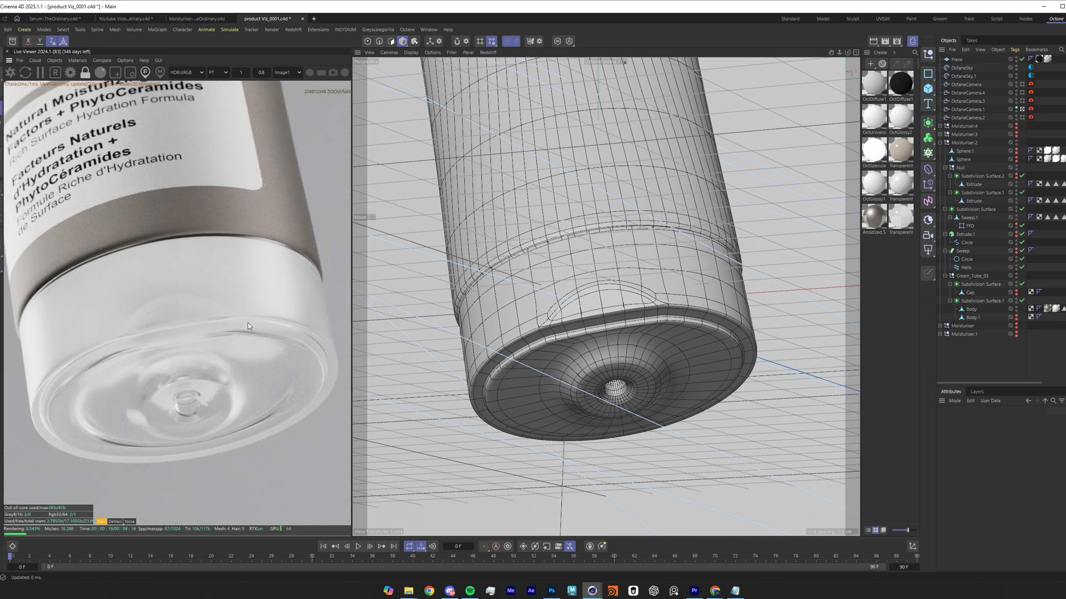
pyautogui.moveTo(180, 213)
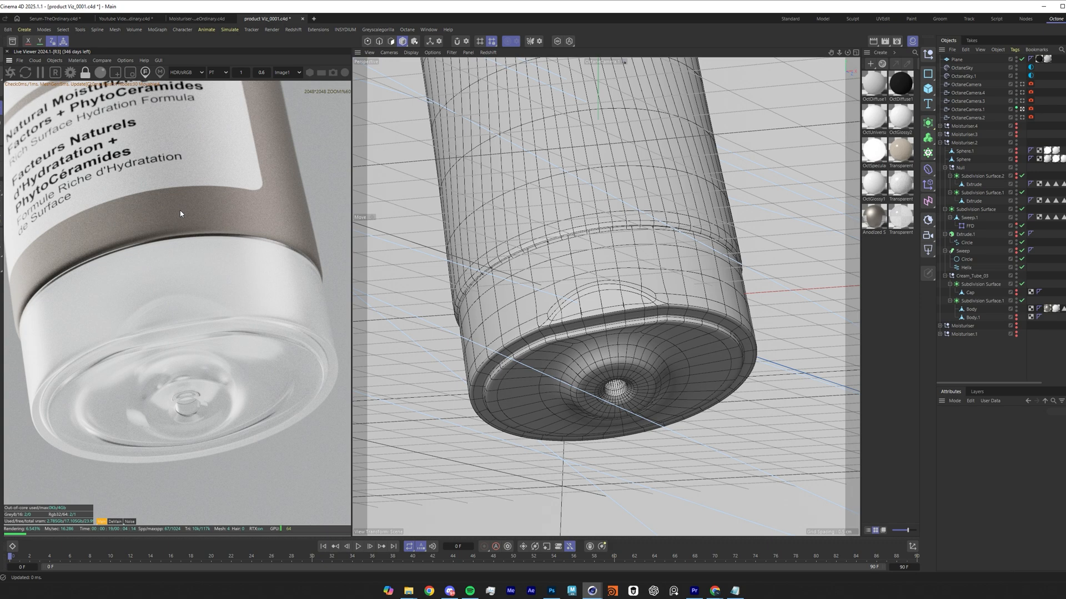
# - Bring up the Transparent_Plastic material's Octane node graph
pyautogui.click(979, 192)
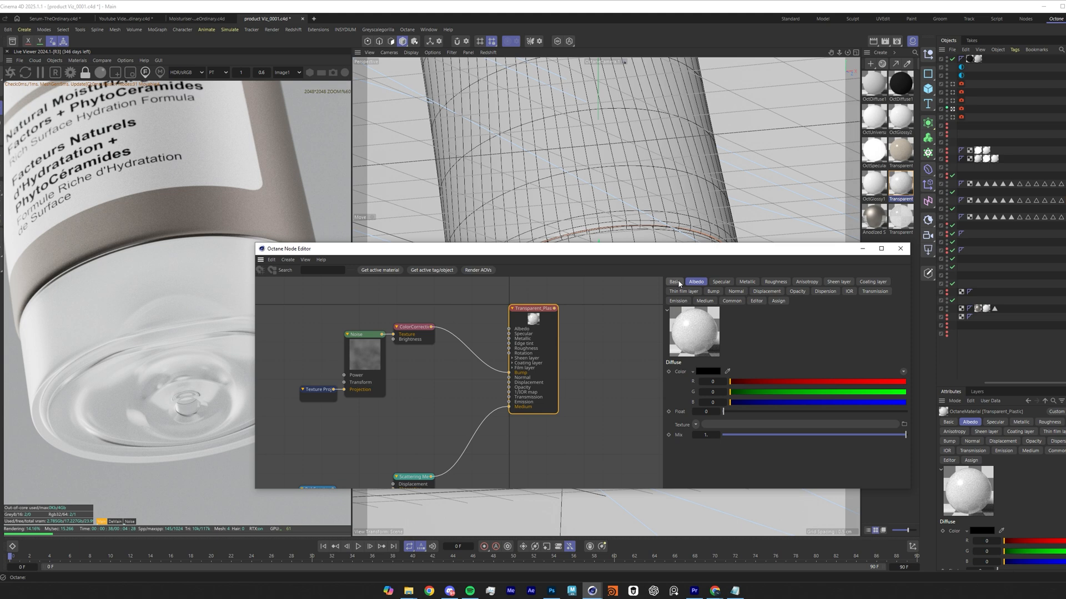
# - Review the material's basic, albedo, metallic, anisotropy, sheen, coating and thin film (IOR 1.45) settings
pyautogui.click(674, 281)
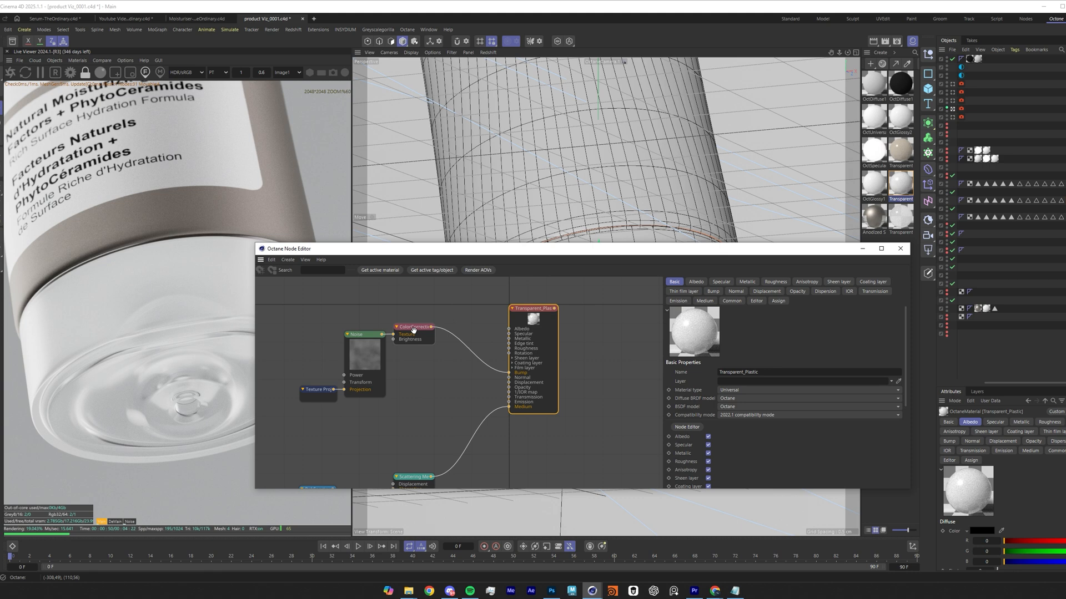
pyautogui.click(695, 281)
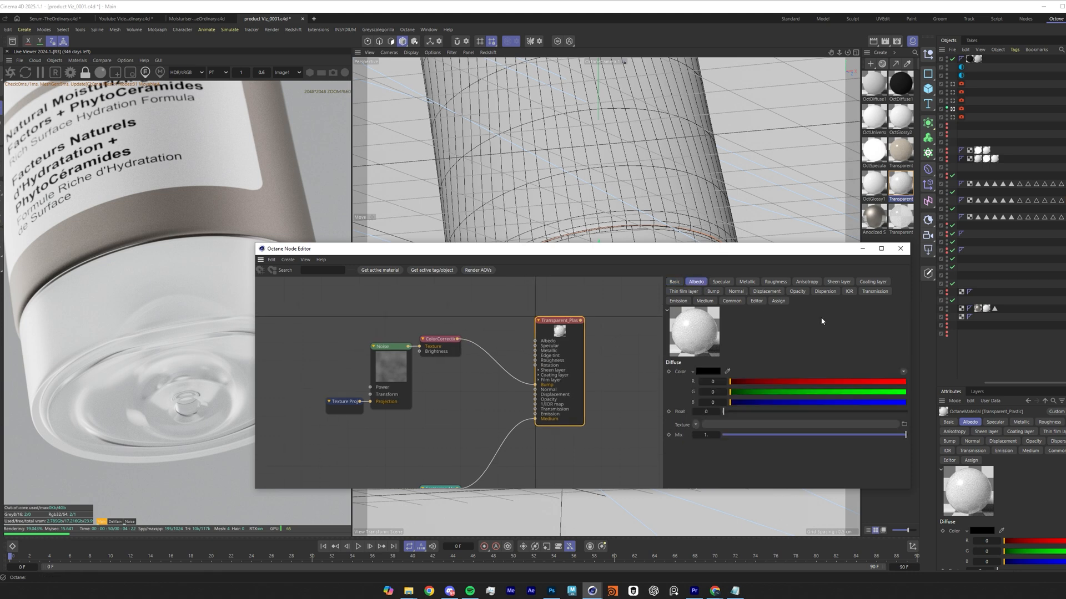
pyautogui.click(746, 281)
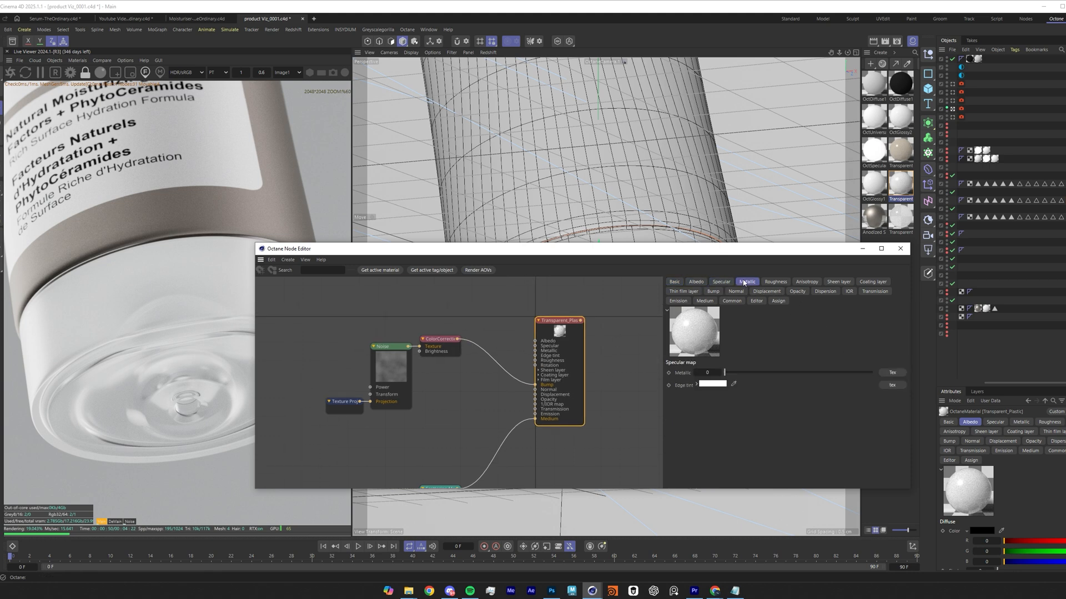
pyautogui.click(773, 281)
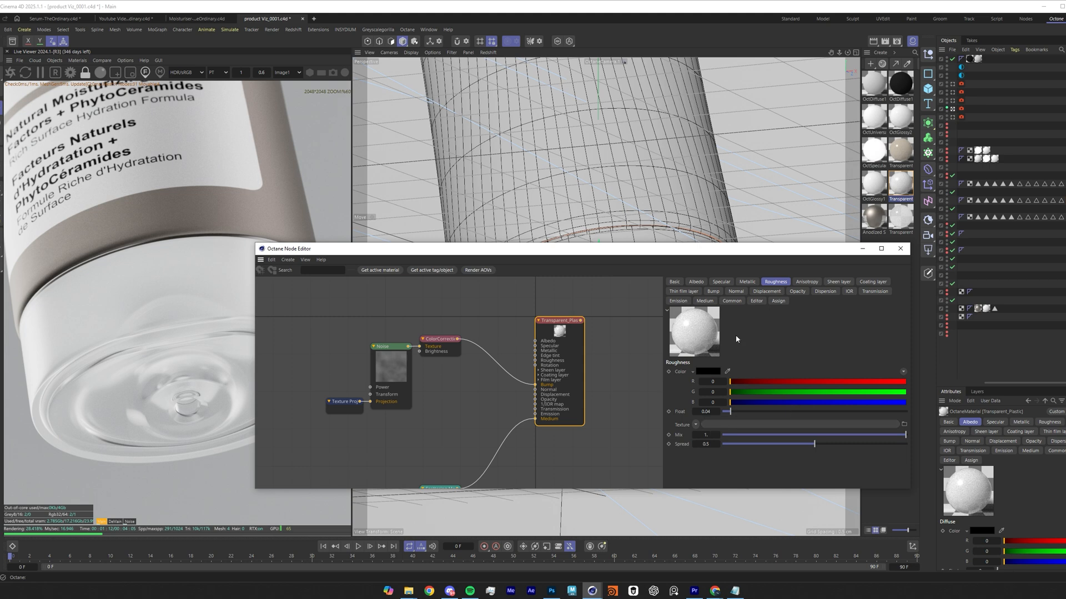
pyautogui.click(805, 281)
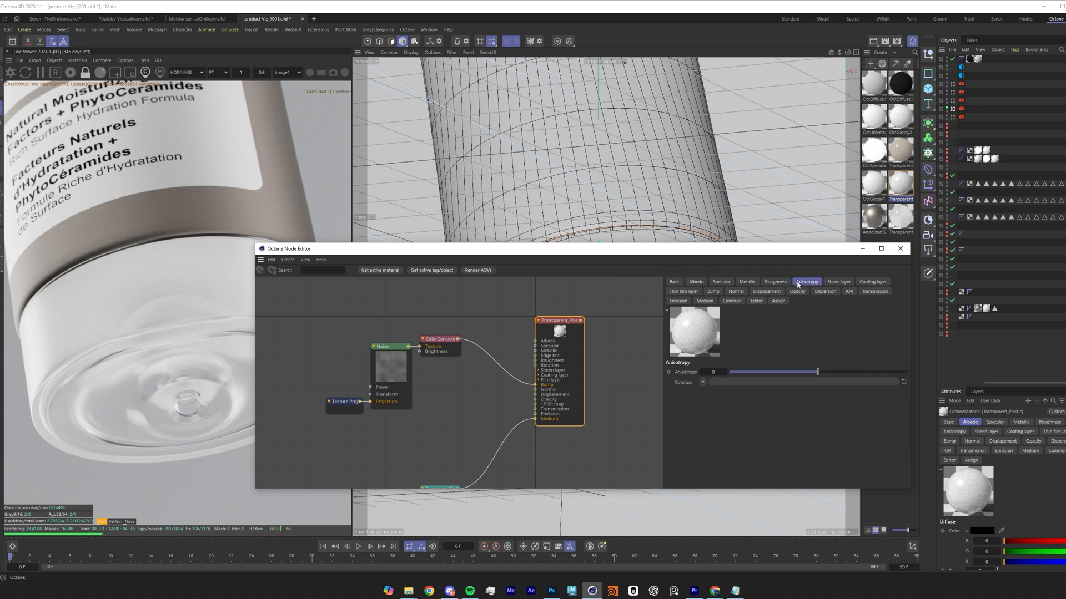
pyautogui.click(838, 281)
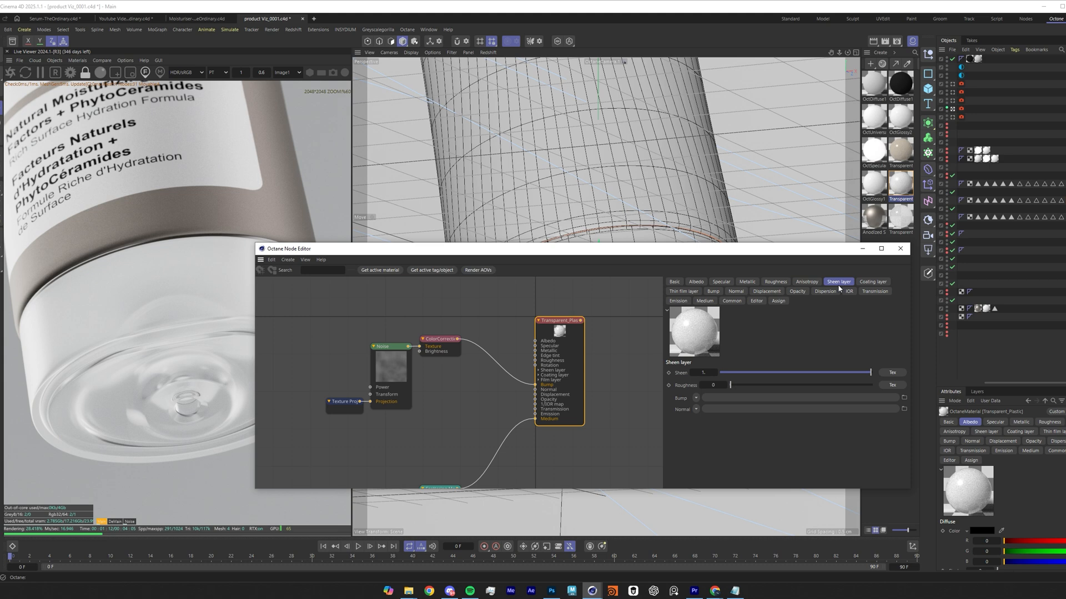
pyautogui.moveTo(925, 298)
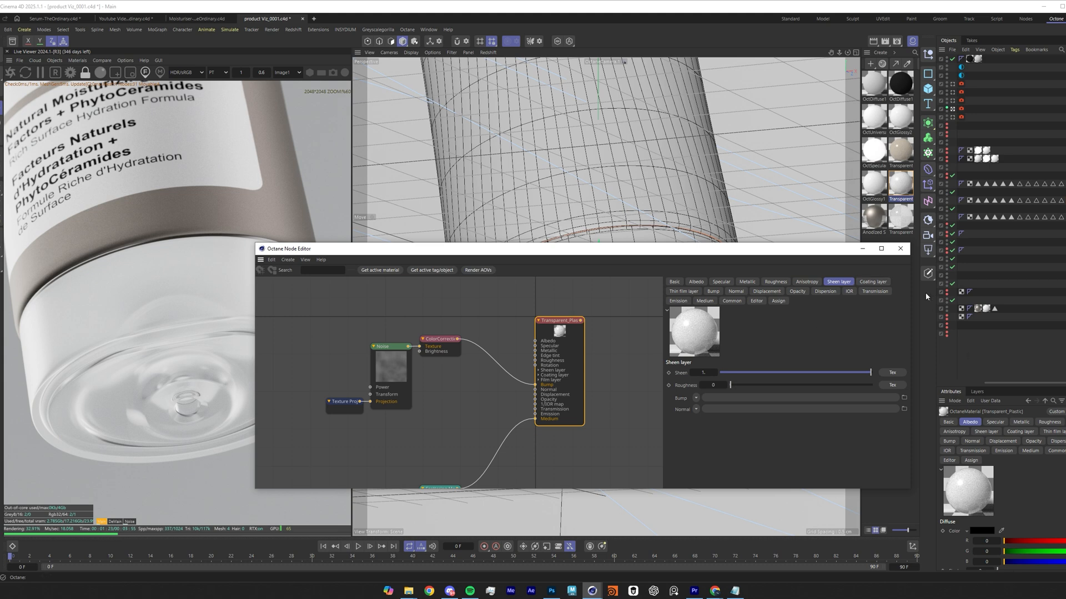
pyautogui.click(872, 281)
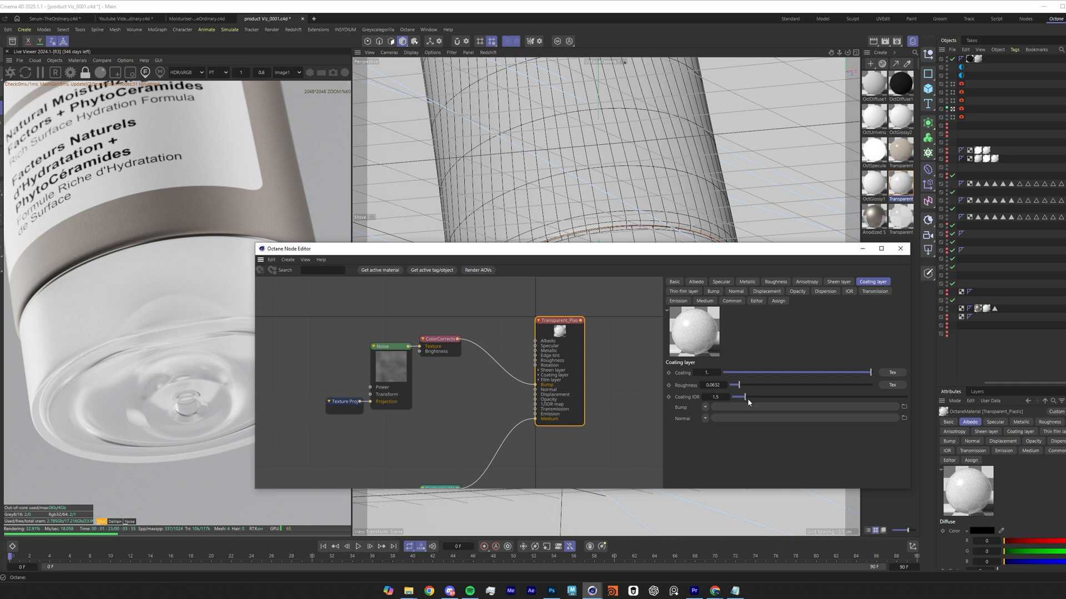
pyautogui.moveTo(774, 281)
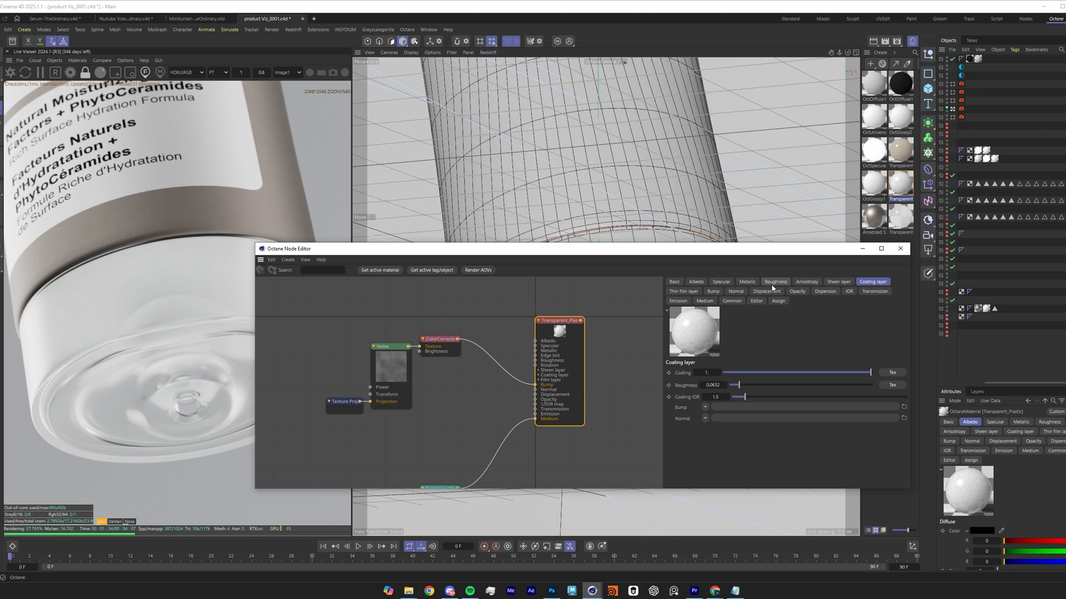
pyautogui.click(682, 290)
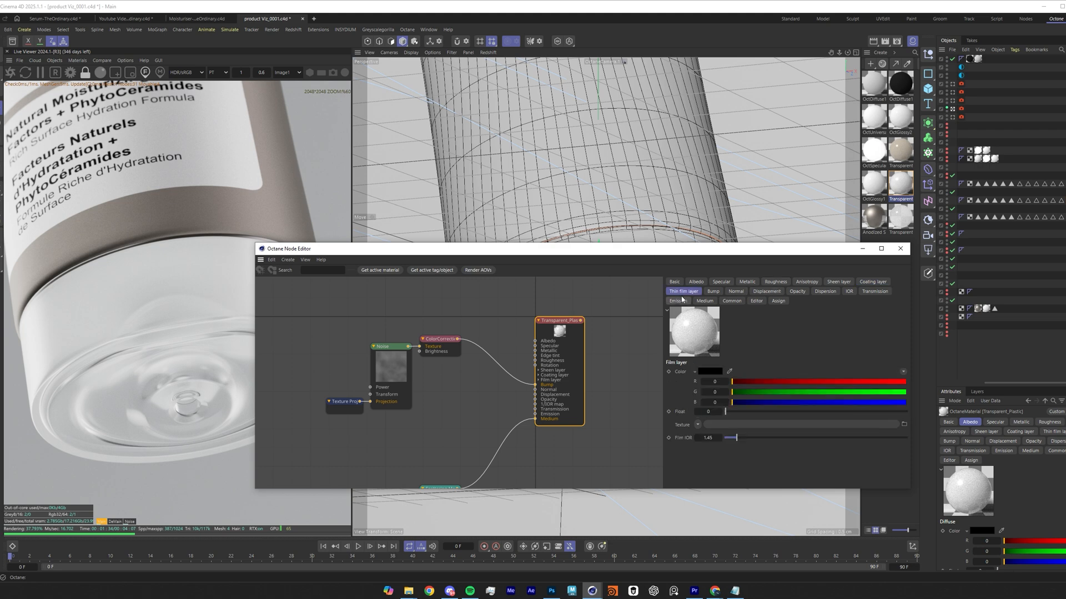
pyautogui.click(713, 292)
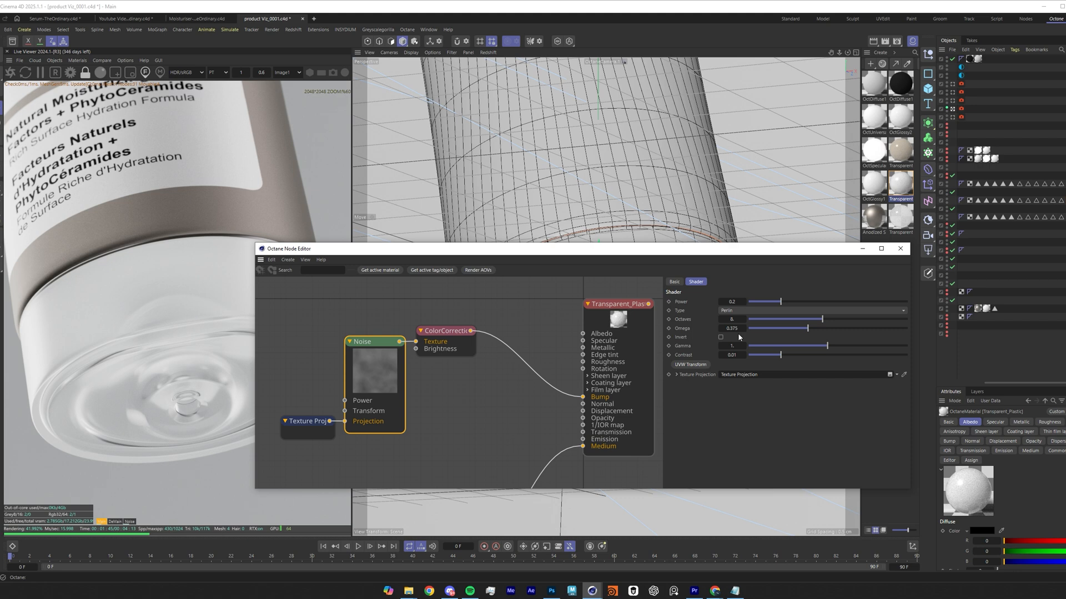
pyautogui.moveTo(755, 335)
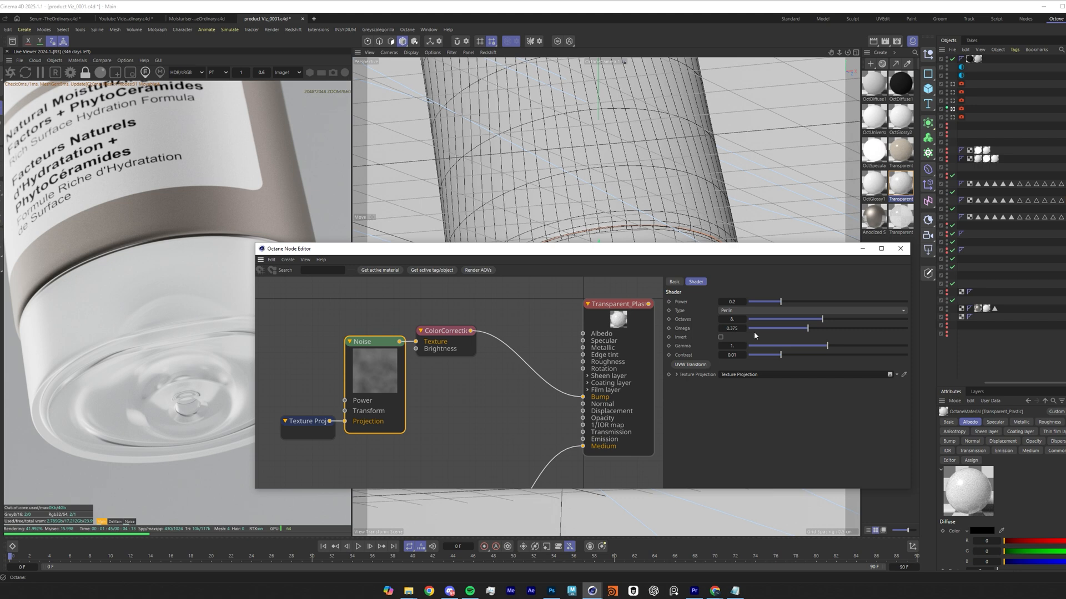
pyautogui.moveTo(875, 320)
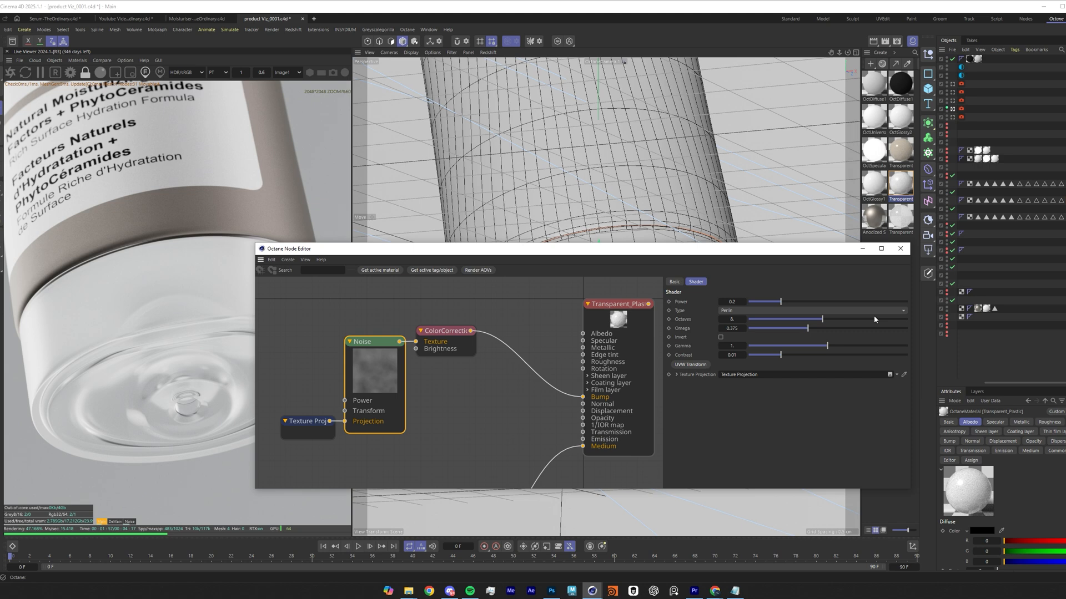
# - Inspect the colour correction node taking the Perlin noise at brightness 0.1
pyautogui.click(445, 331)
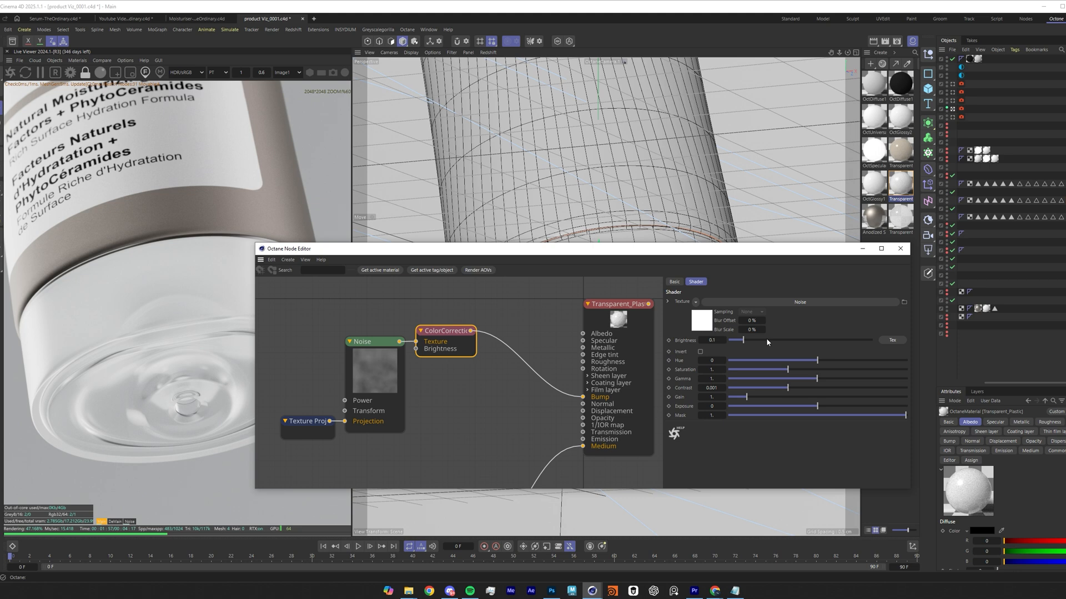
pyautogui.moveTo(553, 479)
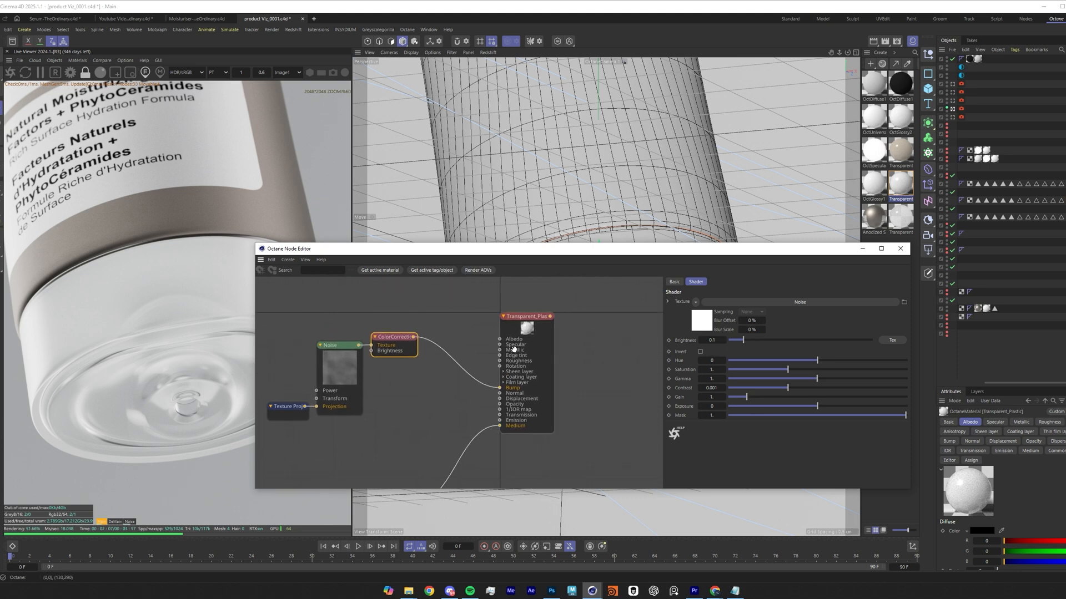
# - Review the material's bump (0.02), displacement, opacity and index (IOR 1.5) channels
pyautogui.click(713, 290)
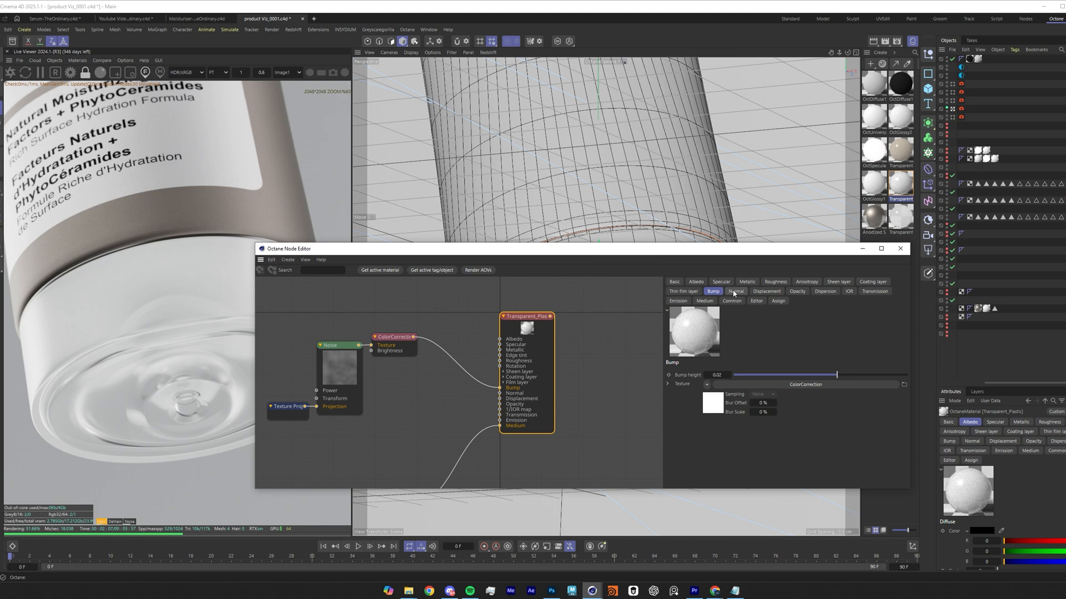
pyautogui.click(765, 291)
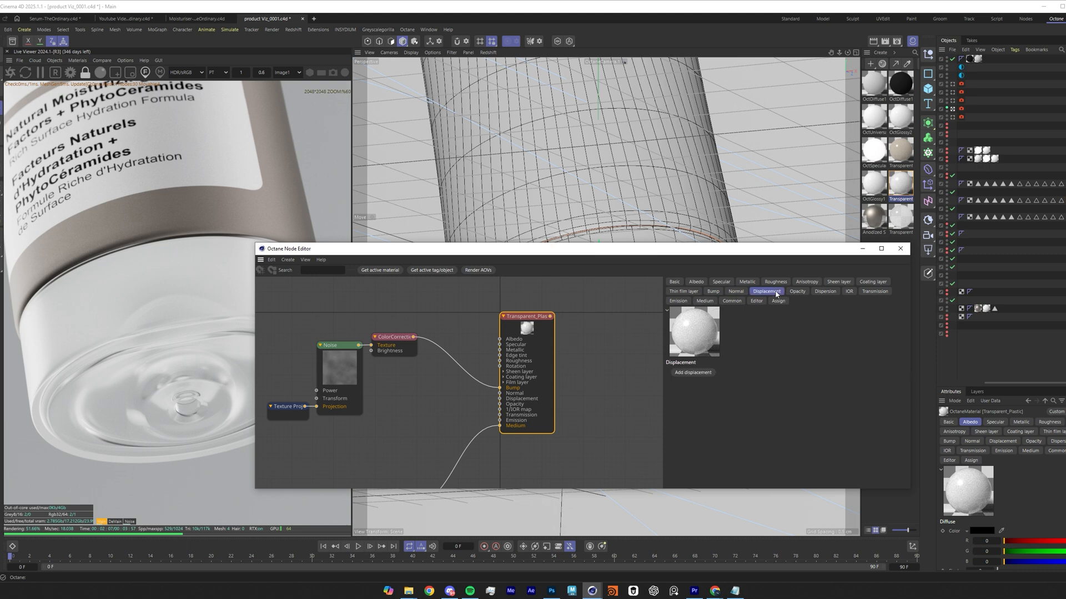
pyautogui.click(796, 291)
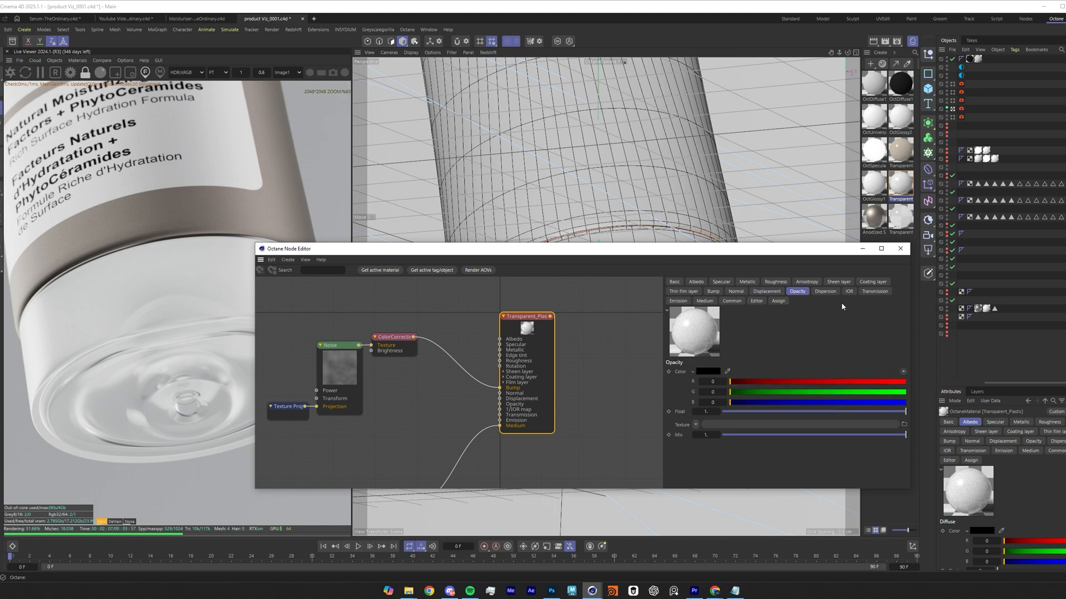
pyautogui.click(848, 291)
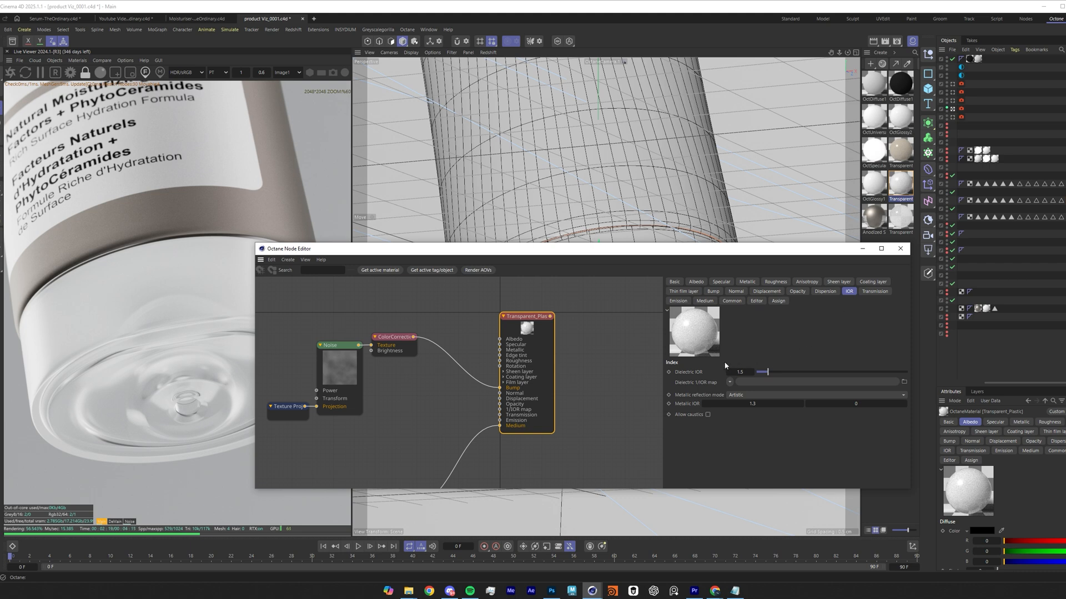
pyautogui.moveTo(800, 372)
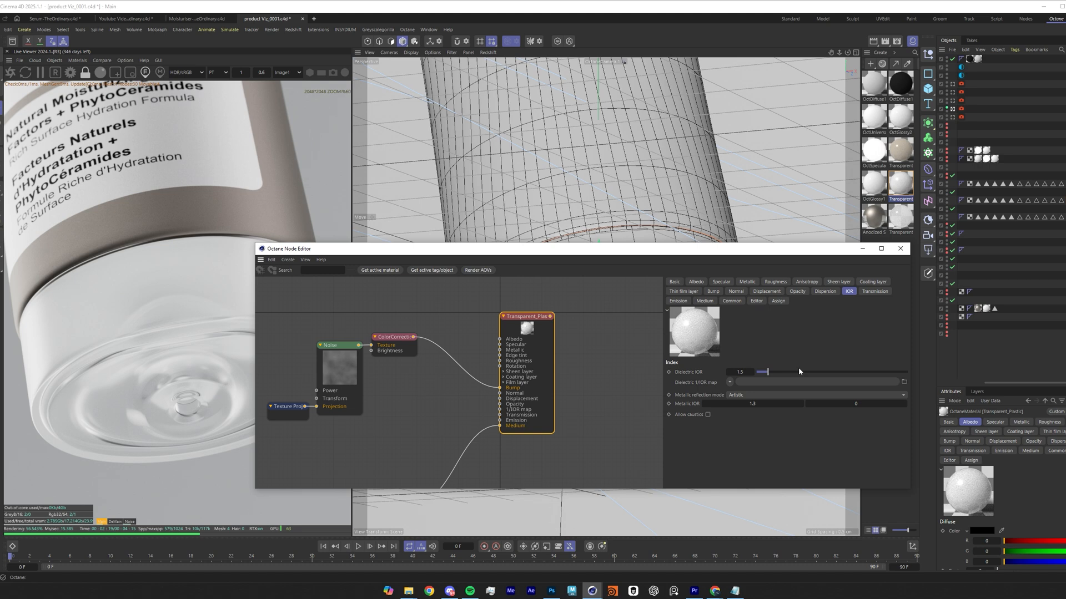
pyautogui.moveTo(765, 384)
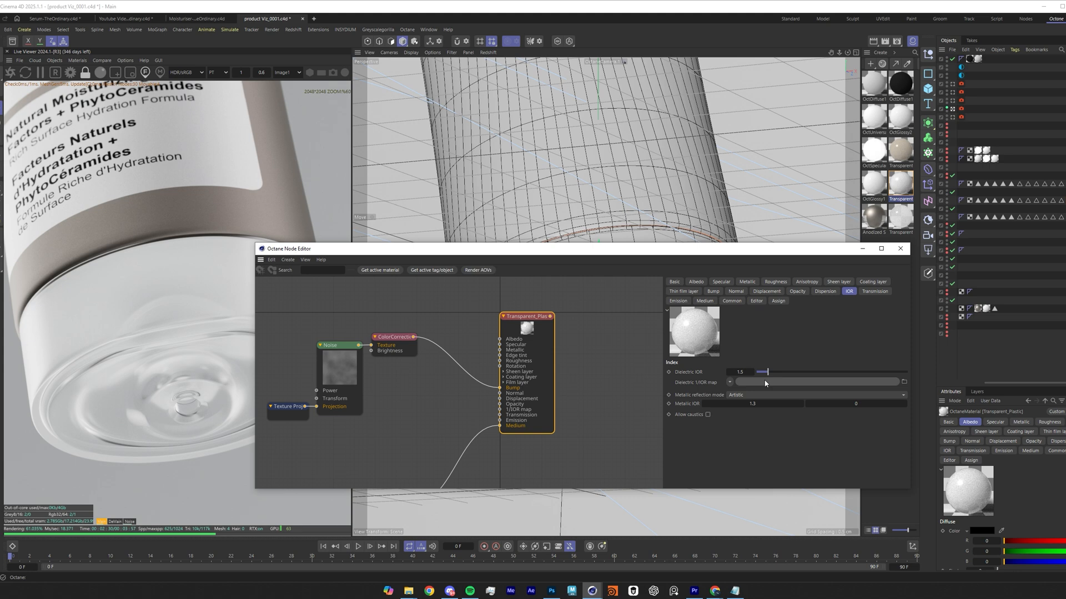
pyautogui.moveTo(730, 400)
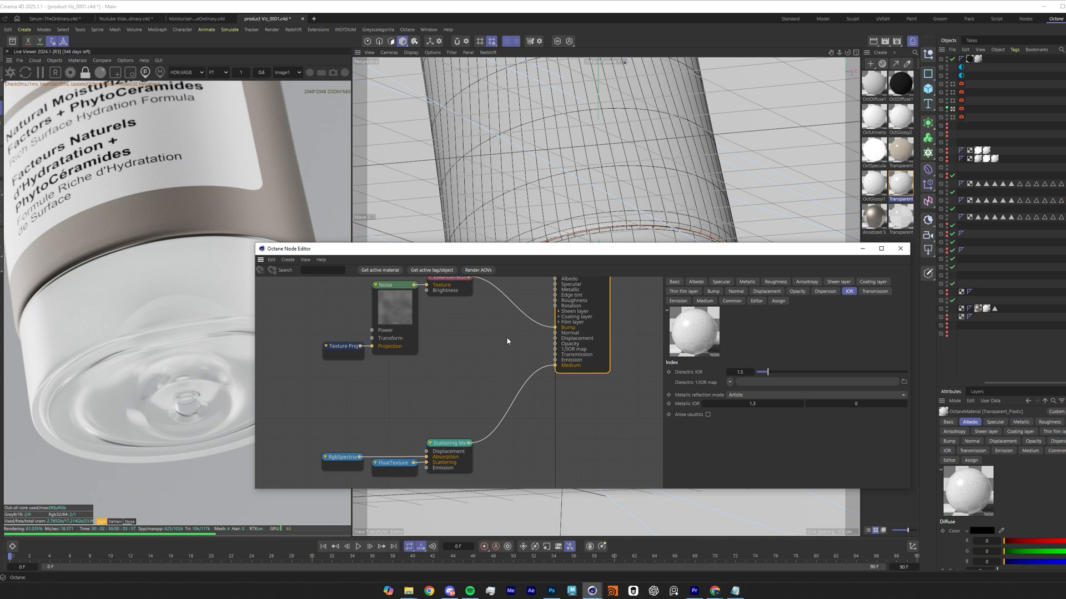
pyautogui.moveTo(577, 414)
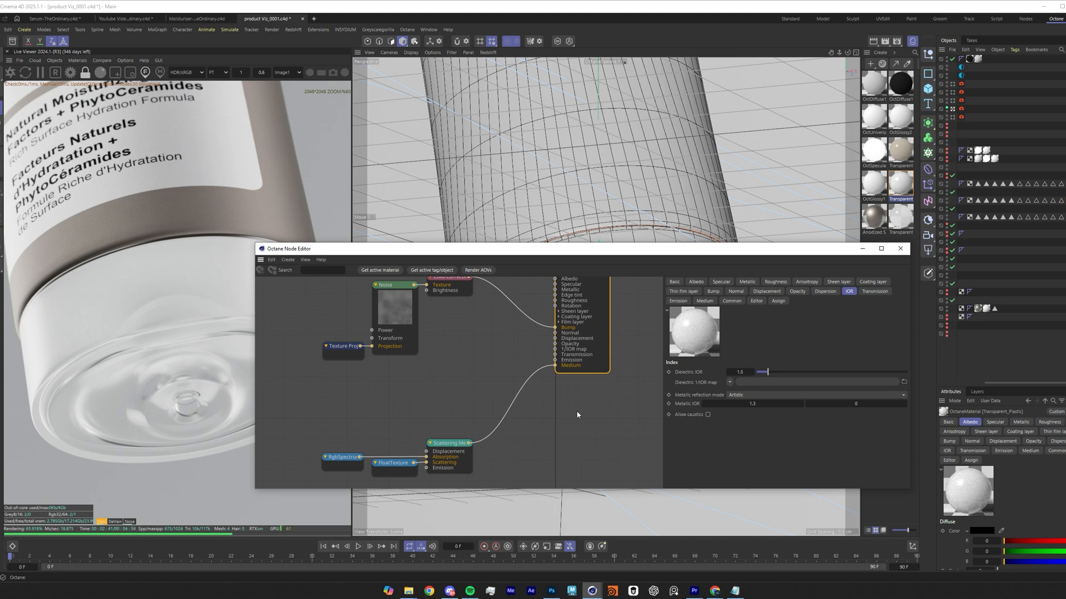
pyautogui.moveTo(528, 432)
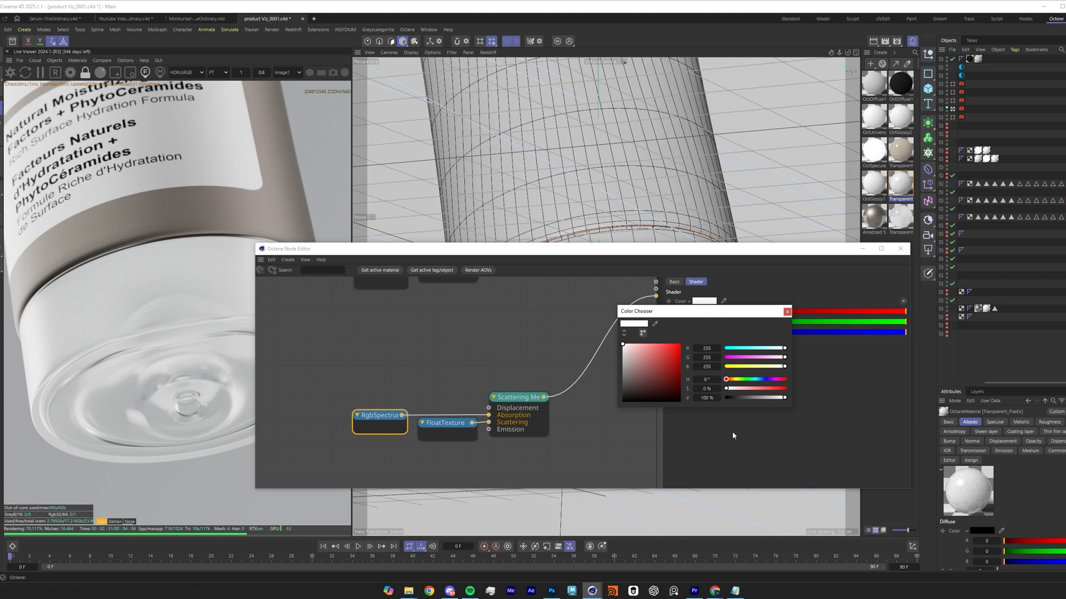
# - Close the absorption colour picker and inspect the scattering medium at density 200
pyautogui.click(787, 311)
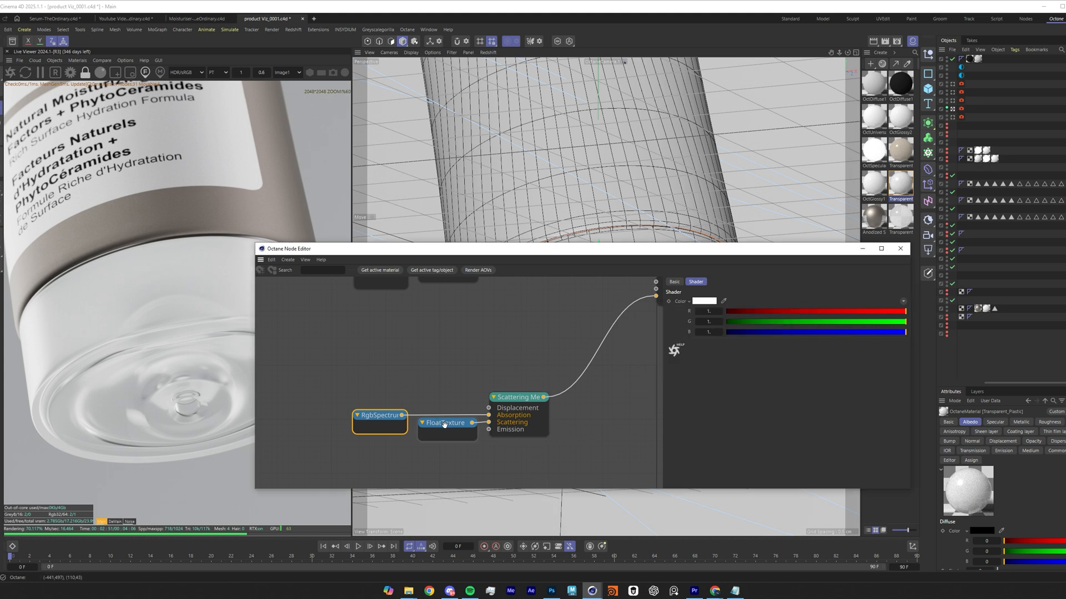
pyautogui.click(517, 397)
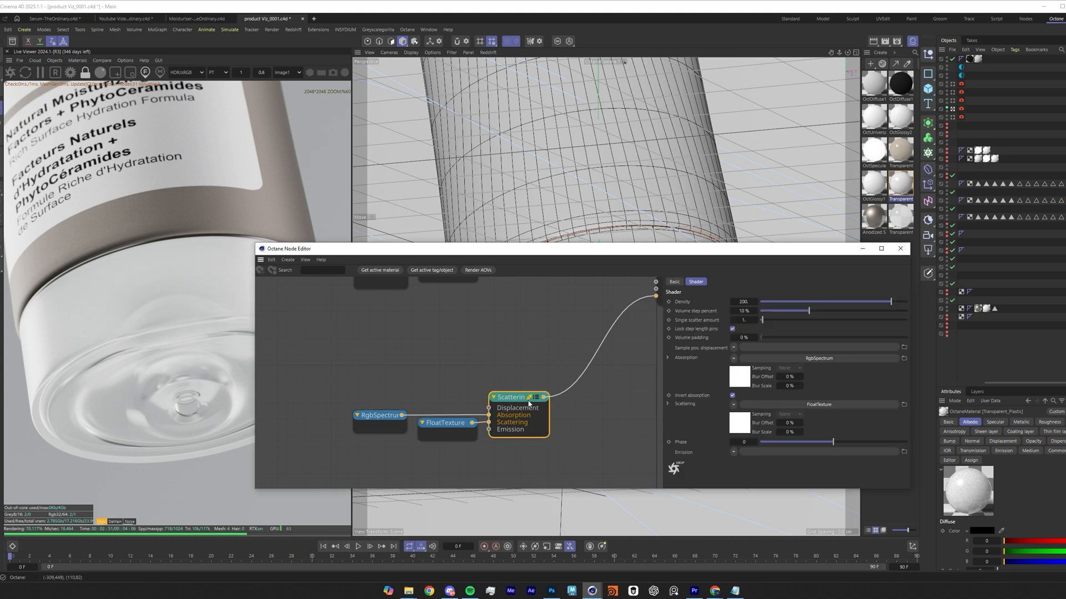
pyautogui.moveTo(529, 403)
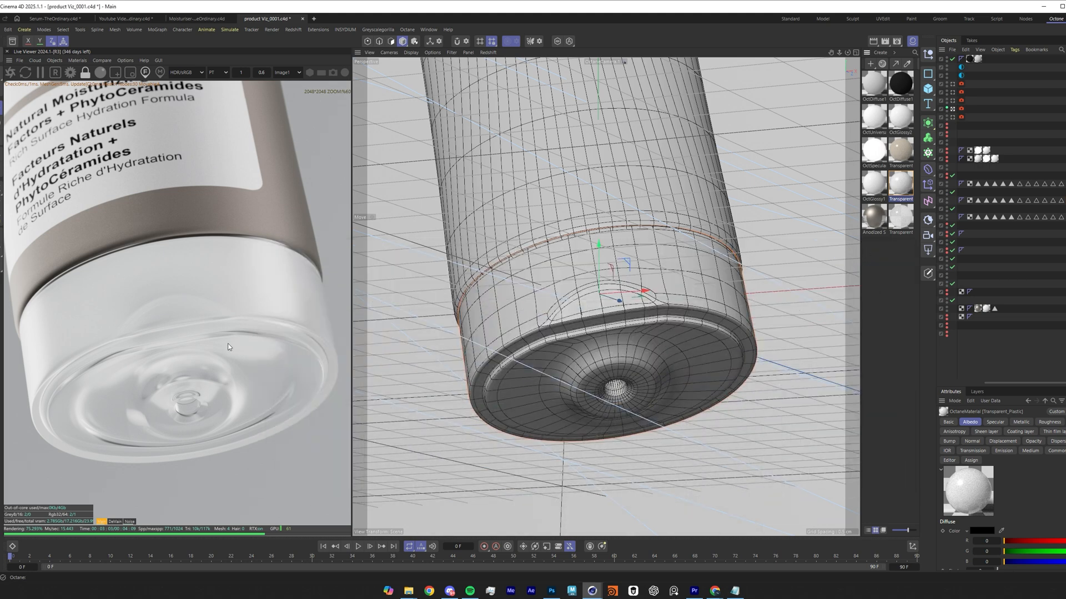
pyautogui.moveTo(147, 339)
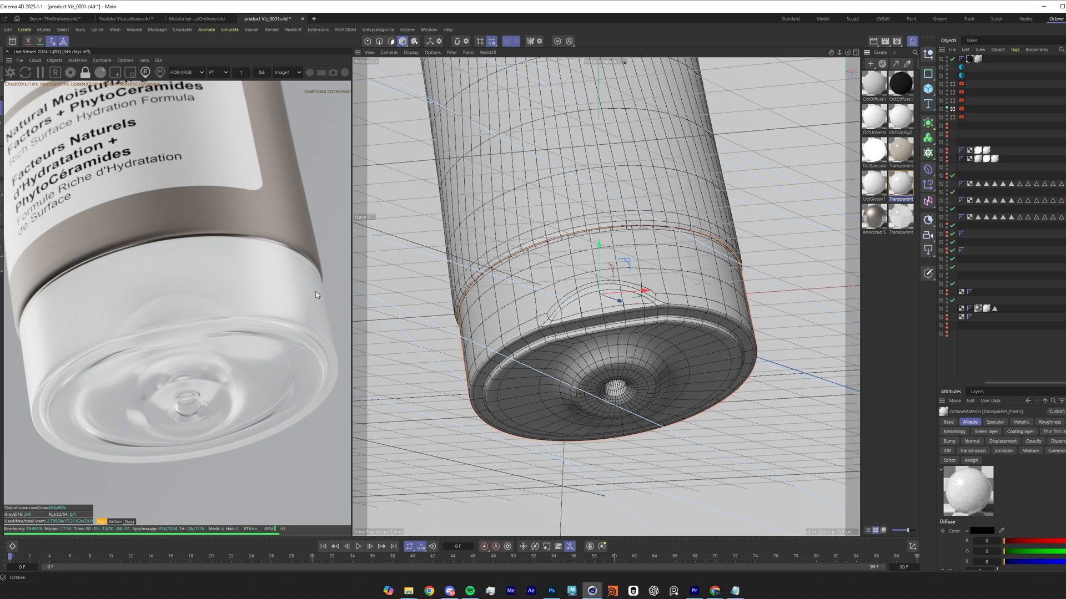
pyautogui.moveTo(132, 391)
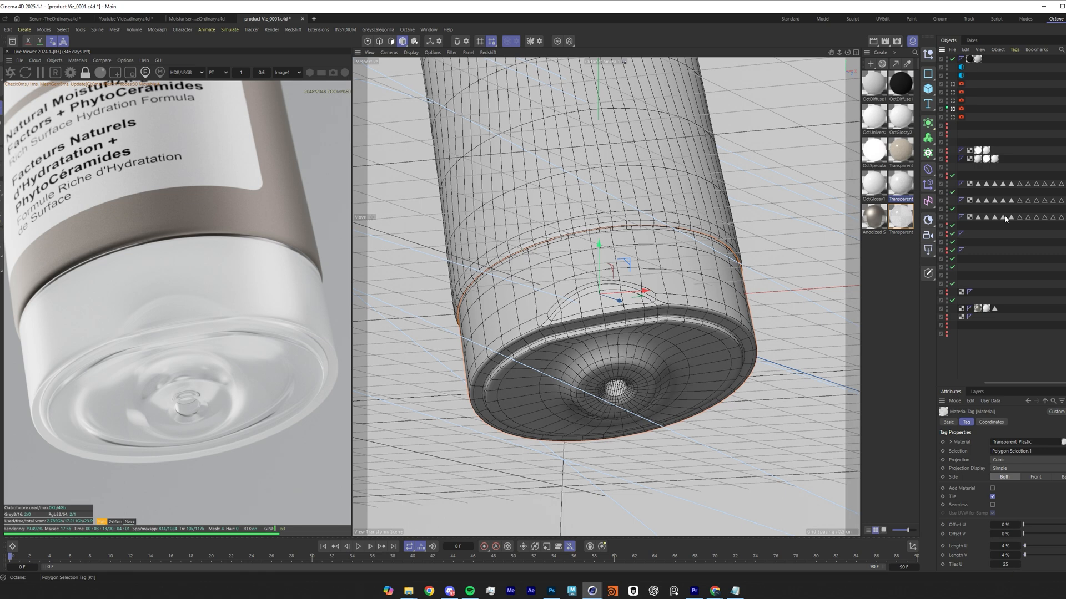
# - Reopen the Transparent_Plastic node graph from its material tag
pyautogui.doubleClick(901, 214)
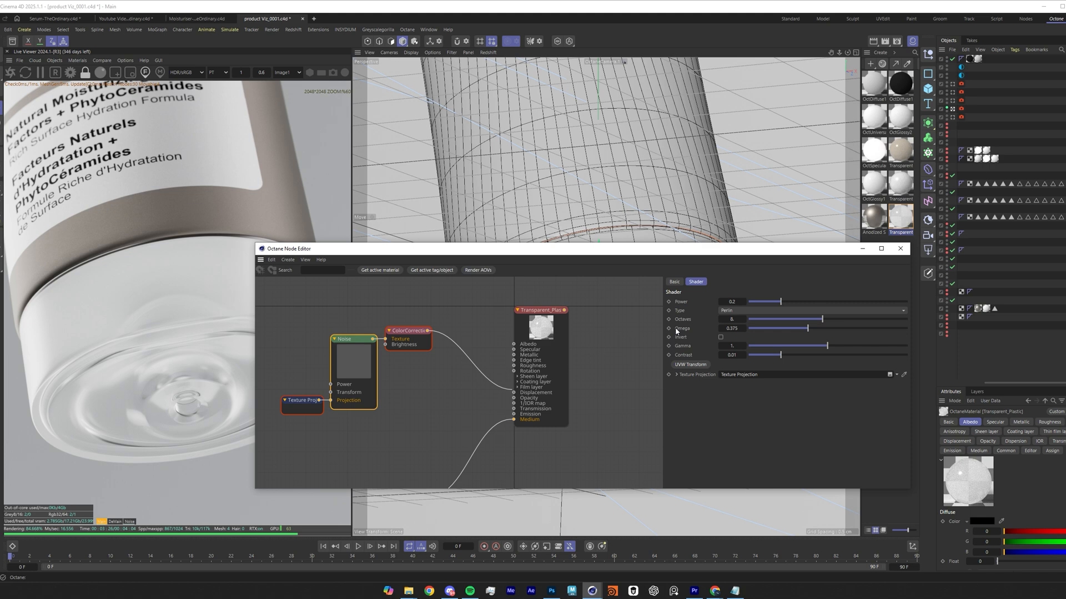
pyautogui.click(803, 291)
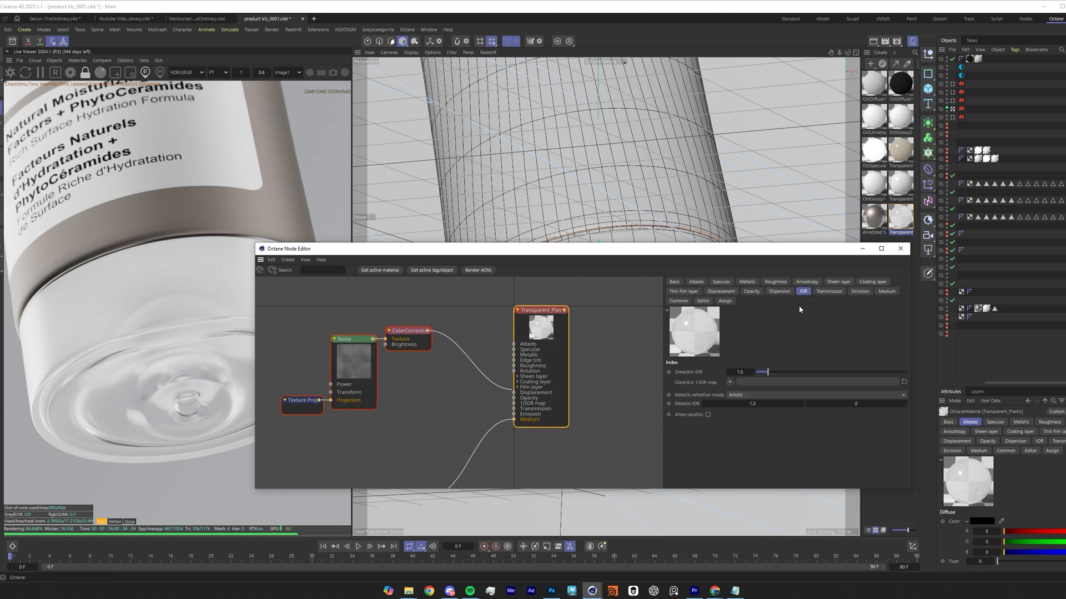
pyautogui.click(672, 281)
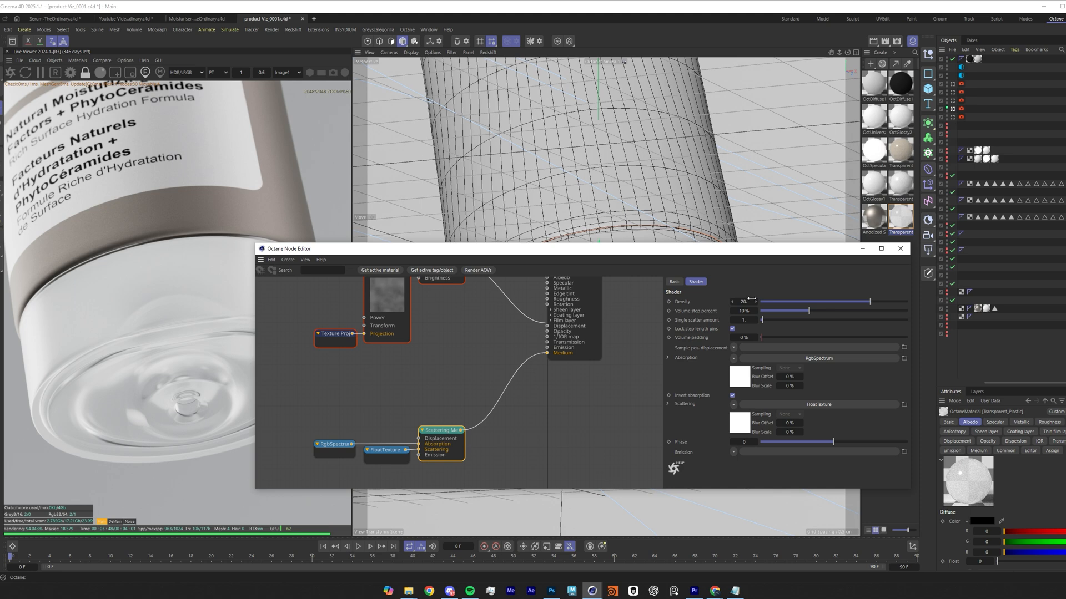
pyautogui.click(673, 281)
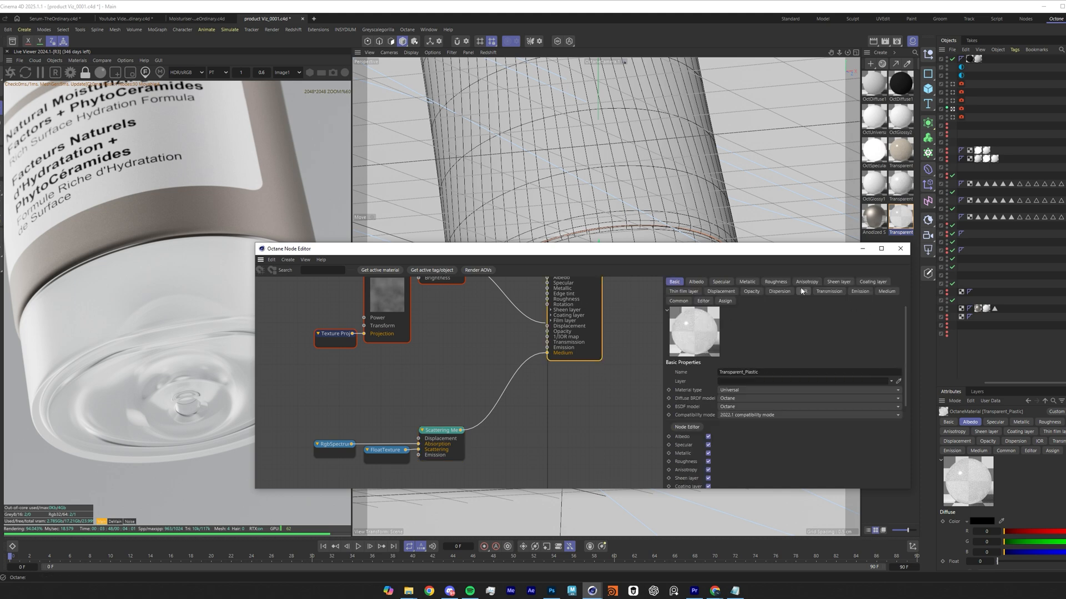
pyautogui.click(804, 290)
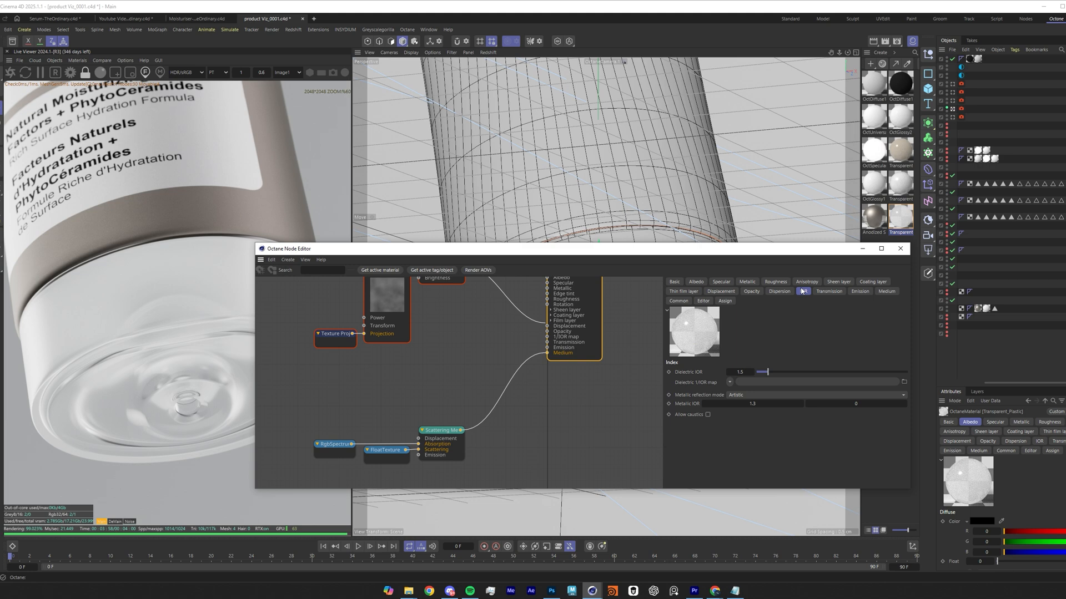
pyautogui.click(438, 431)
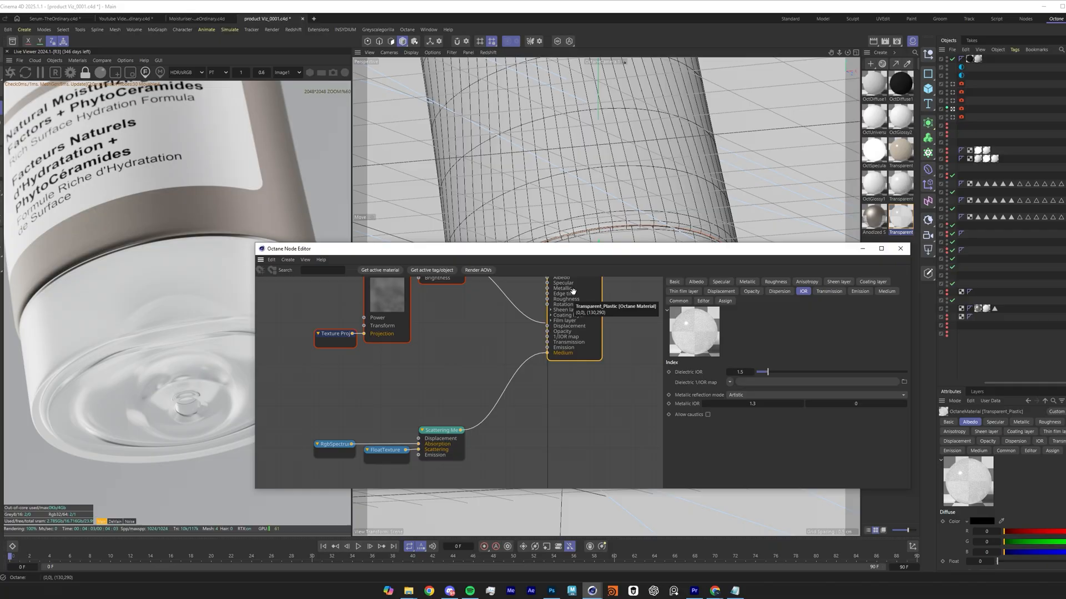
pyautogui.click(127, 19)
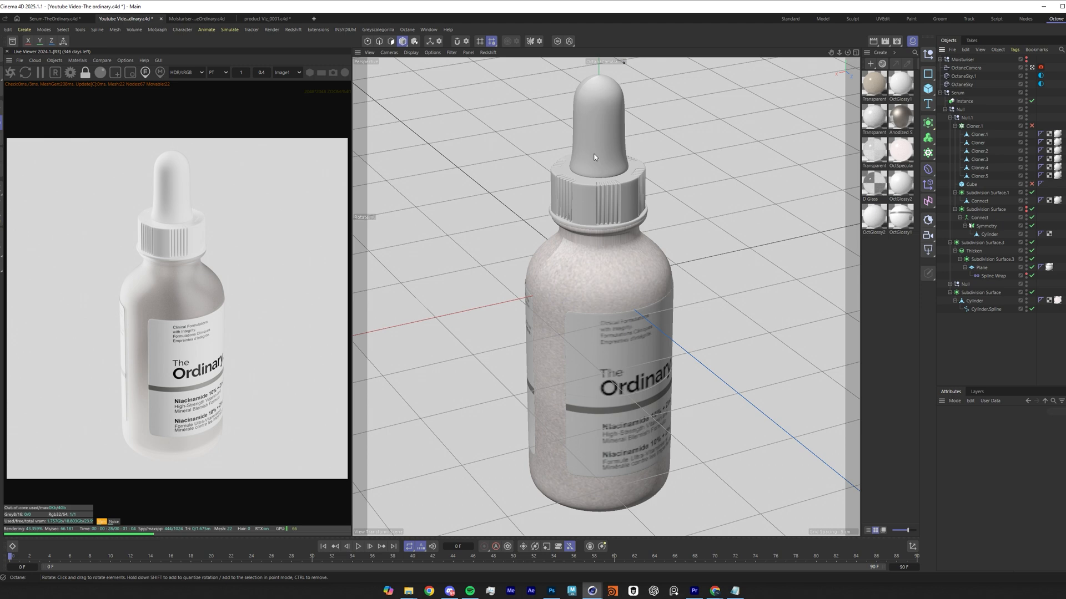
pyautogui.moveTo(595, 297)
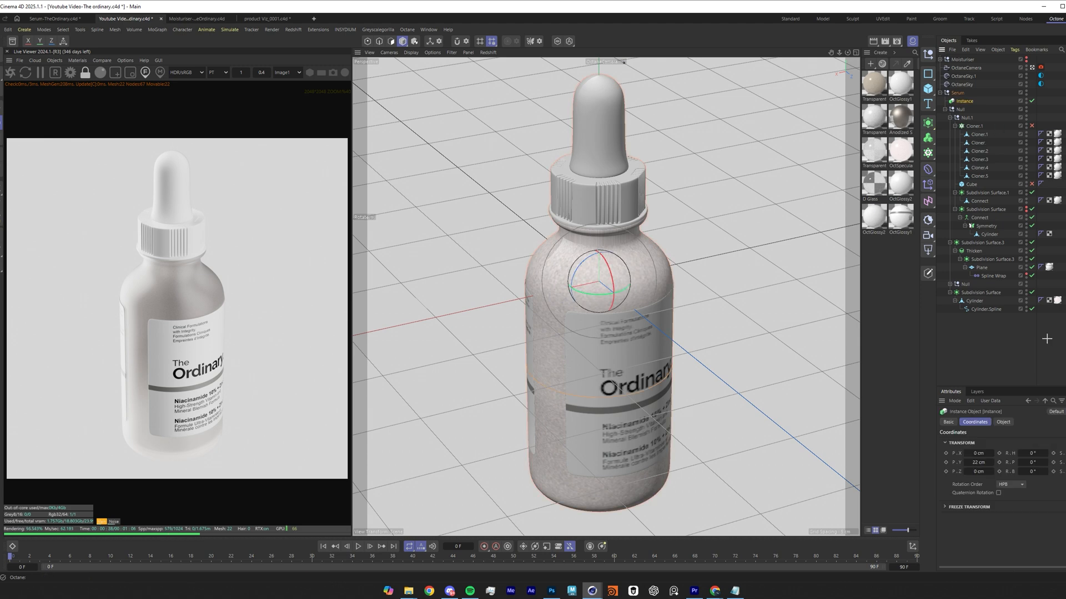
# - Open the serum bottle's OctSpecular1 material in the Octane node editor
pyautogui.click(900, 150)
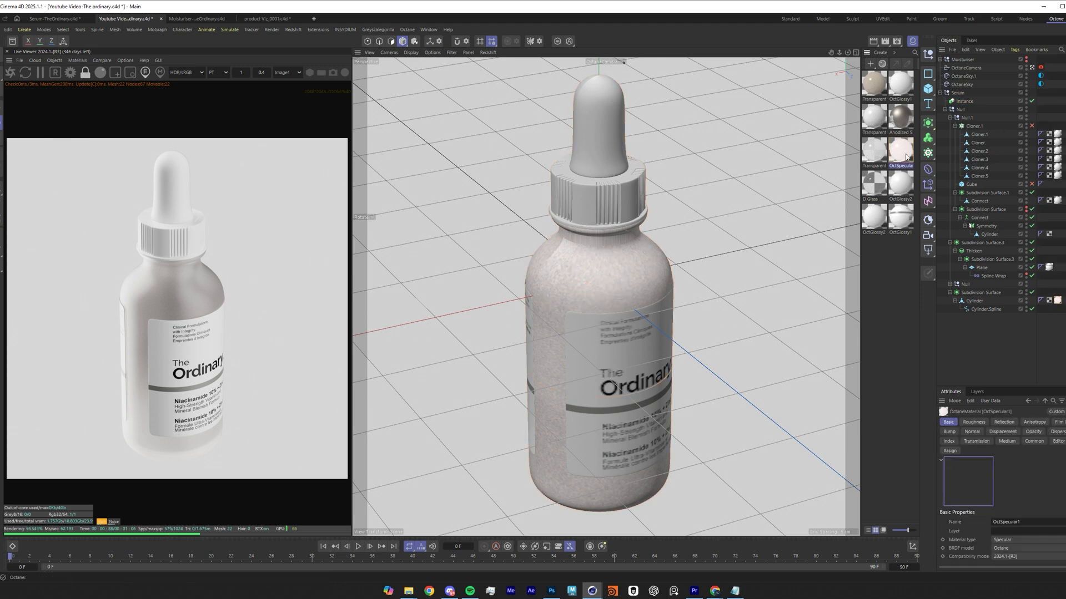
pyautogui.doubleClick(900, 148)
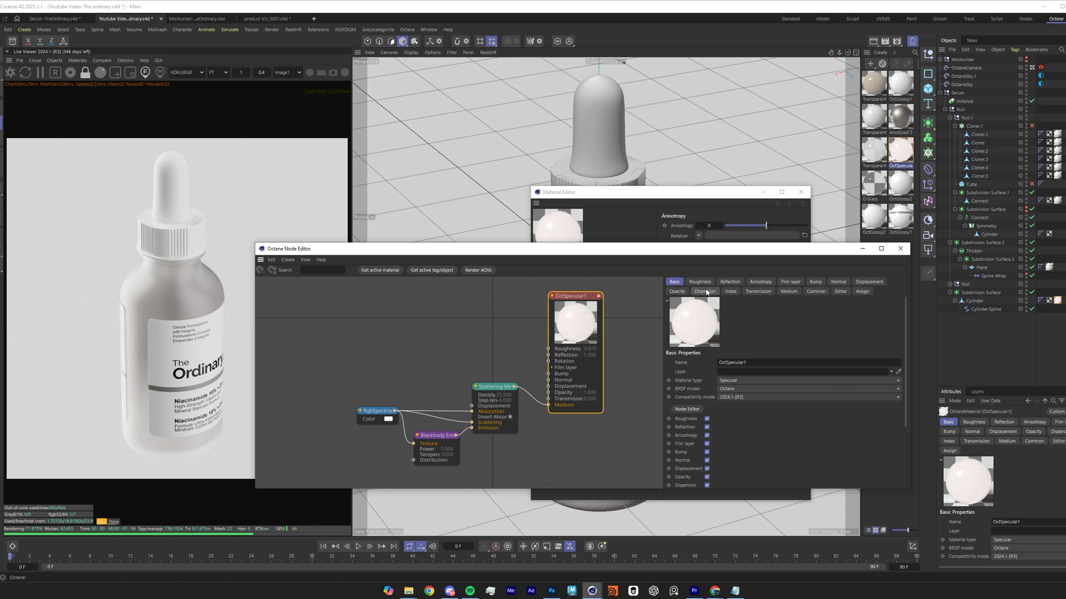
# - Set OctSpecular1's roughness float to 0.02 for a softly frosted bottle
pyautogui.click(699, 280)
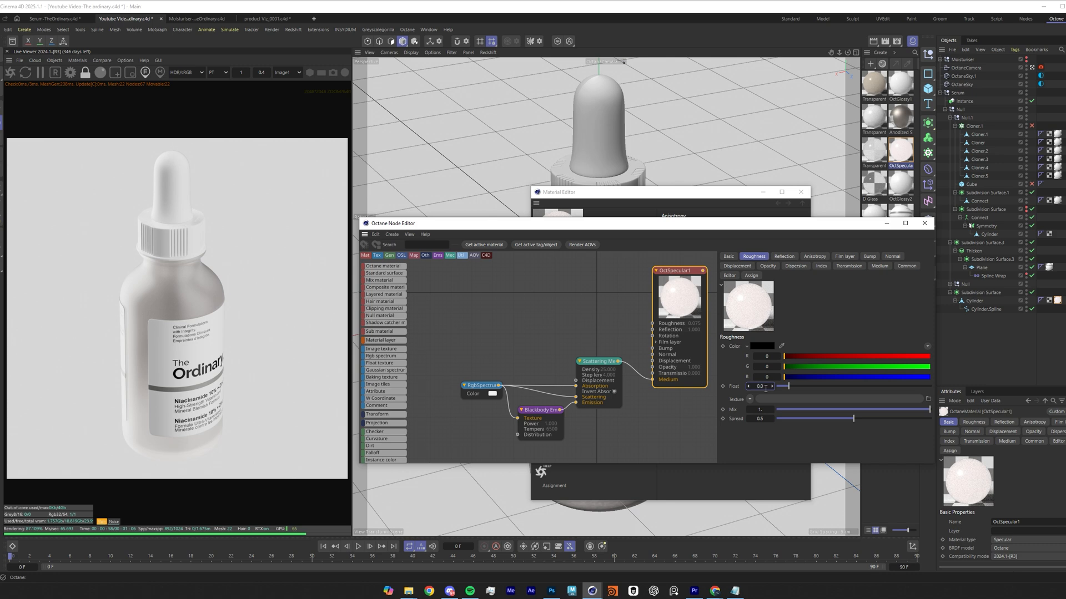
pyautogui.write('0.02')
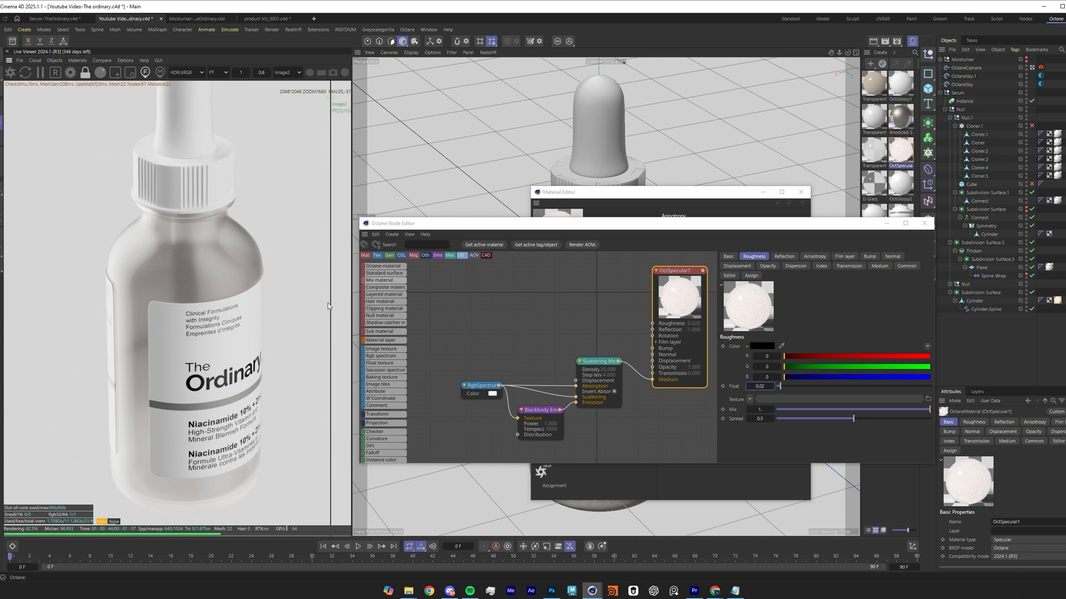
pyautogui.moveTo(179, 270)
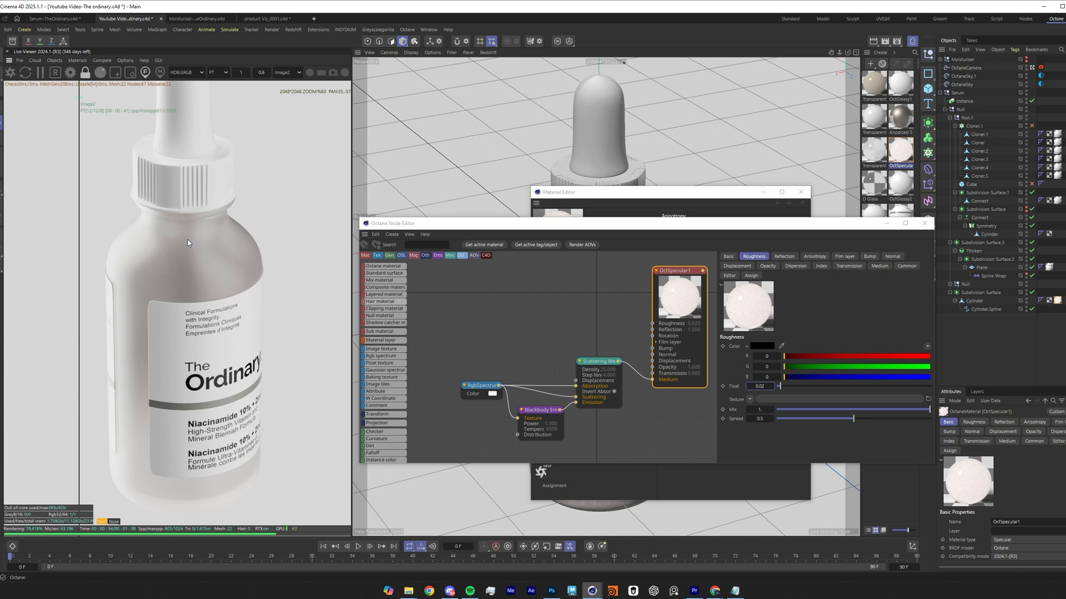
pyautogui.moveTo(189, 243)
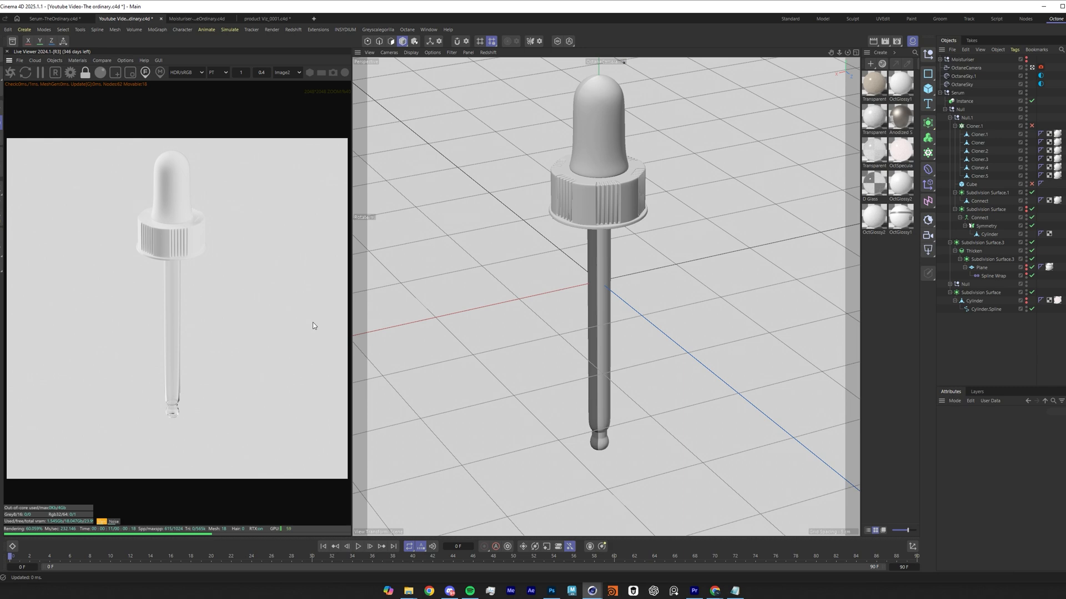
pyautogui.moveTo(216, 330)
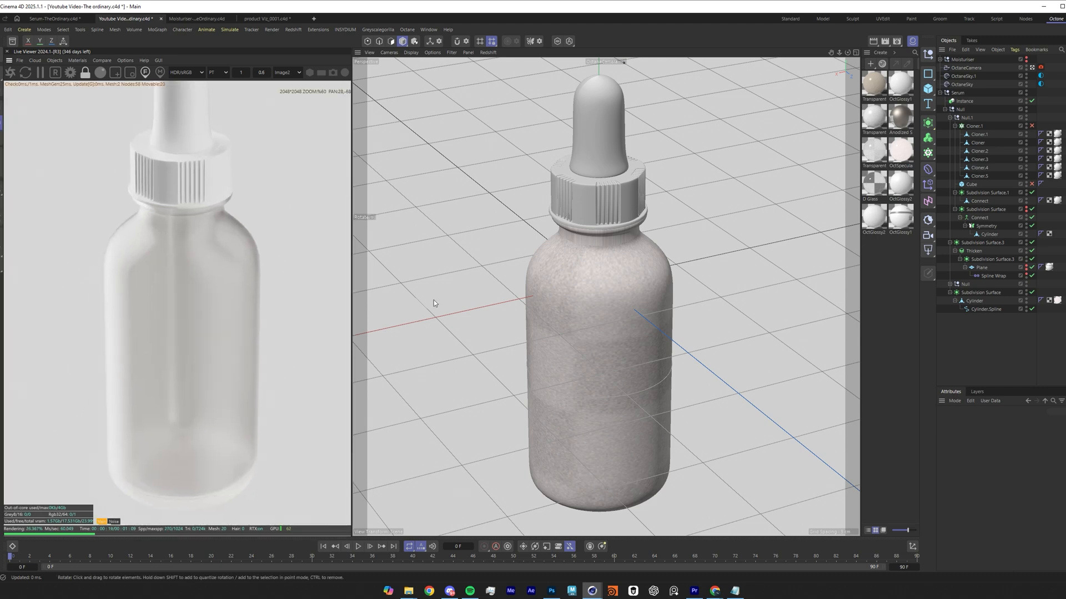
pyautogui.moveTo(295, 314)
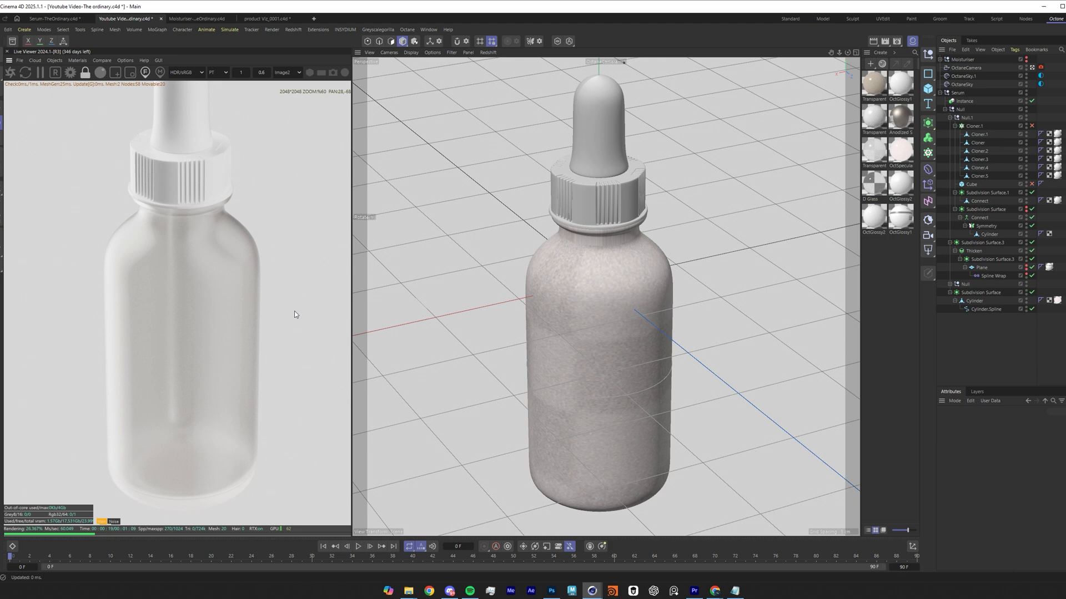
pyautogui.moveTo(210, 246)
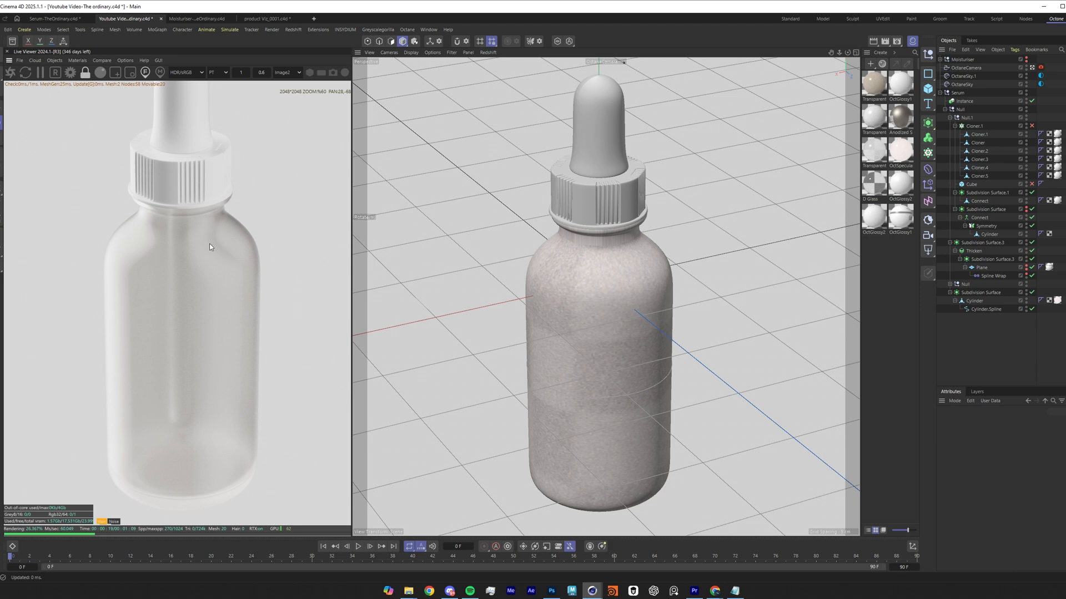
pyautogui.moveTo(240, 419)
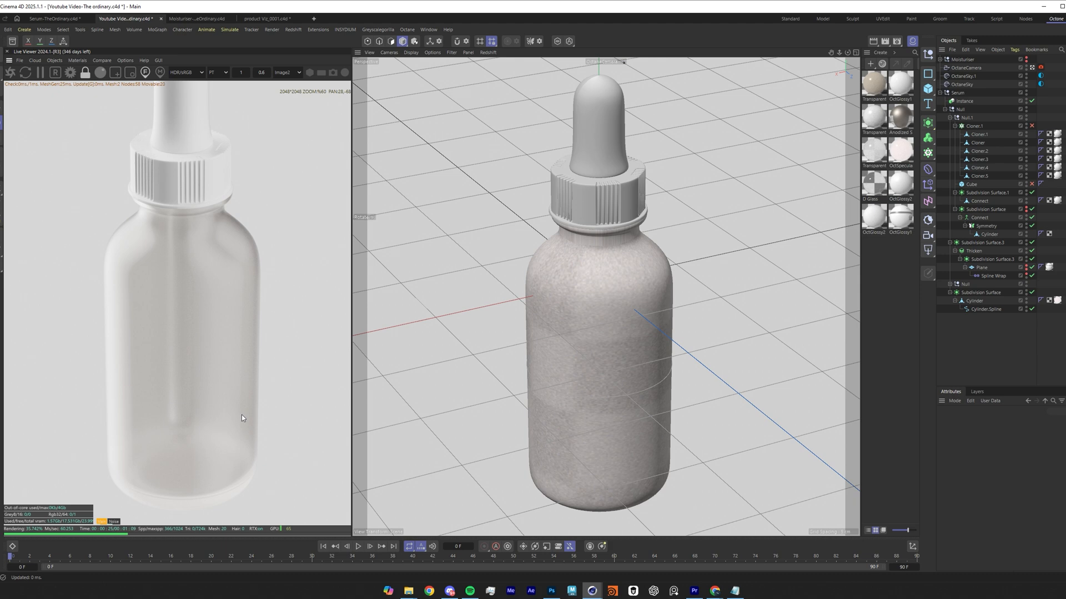
pyautogui.moveTo(243, 413)
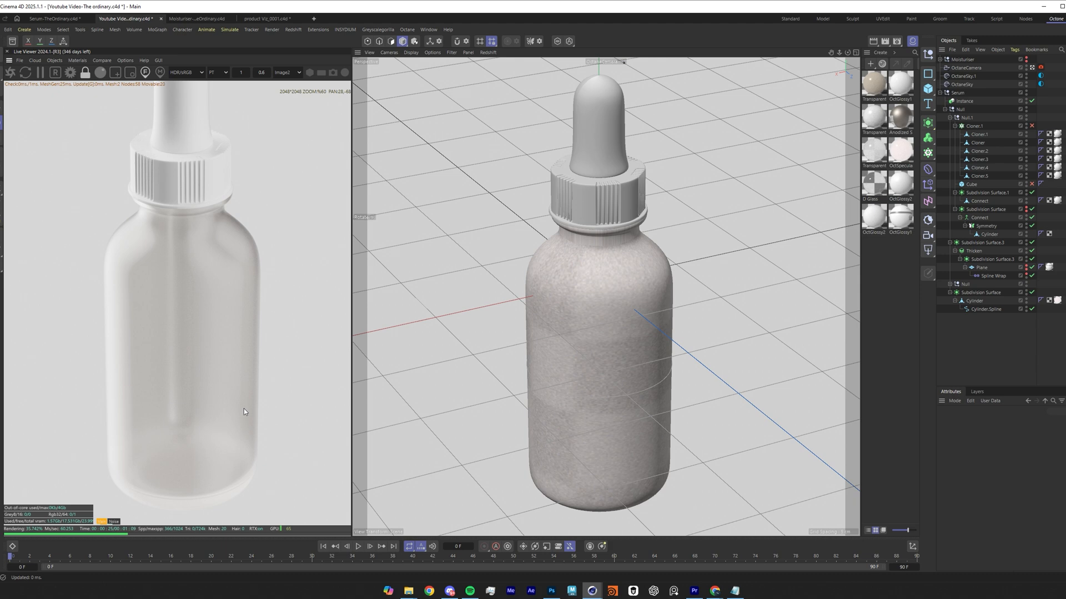
pyautogui.moveTo(243, 409)
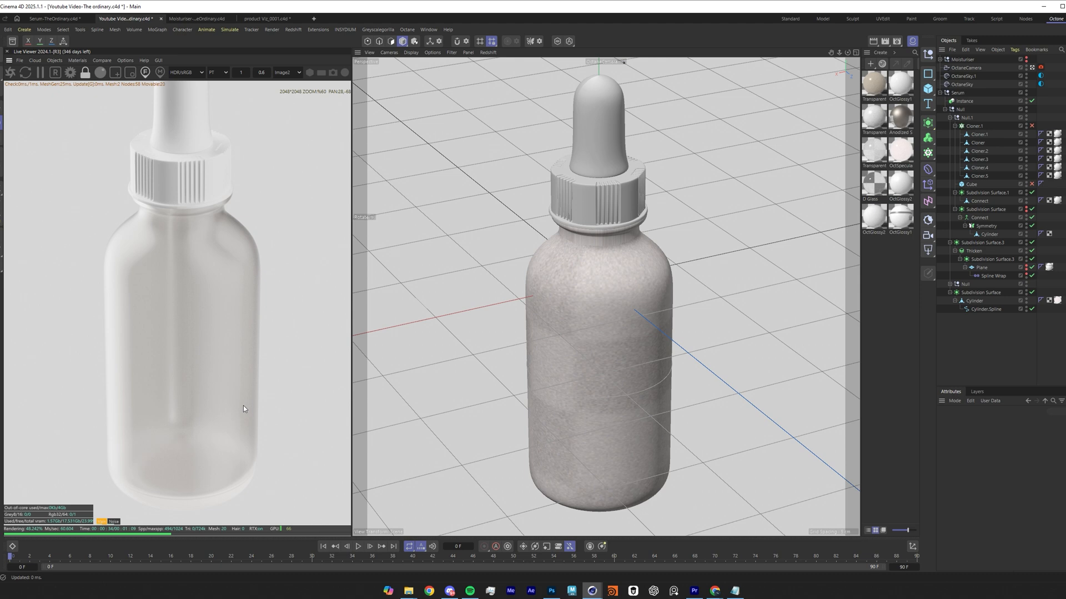
pyautogui.moveTo(244, 393)
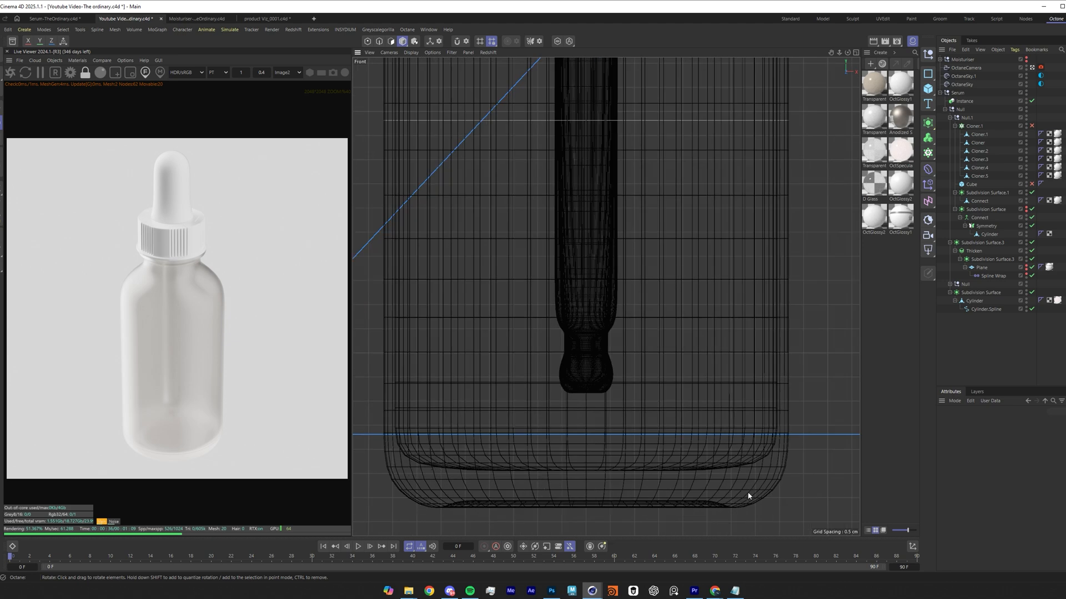
pyautogui.moveTo(167, 464)
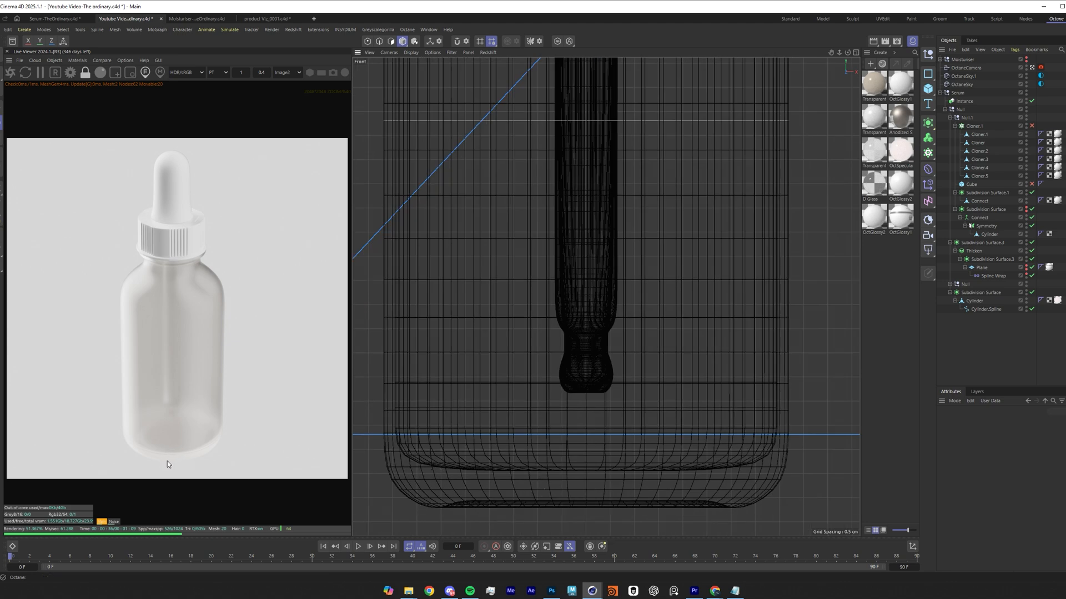
pyautogui.moveTo(171, 456)
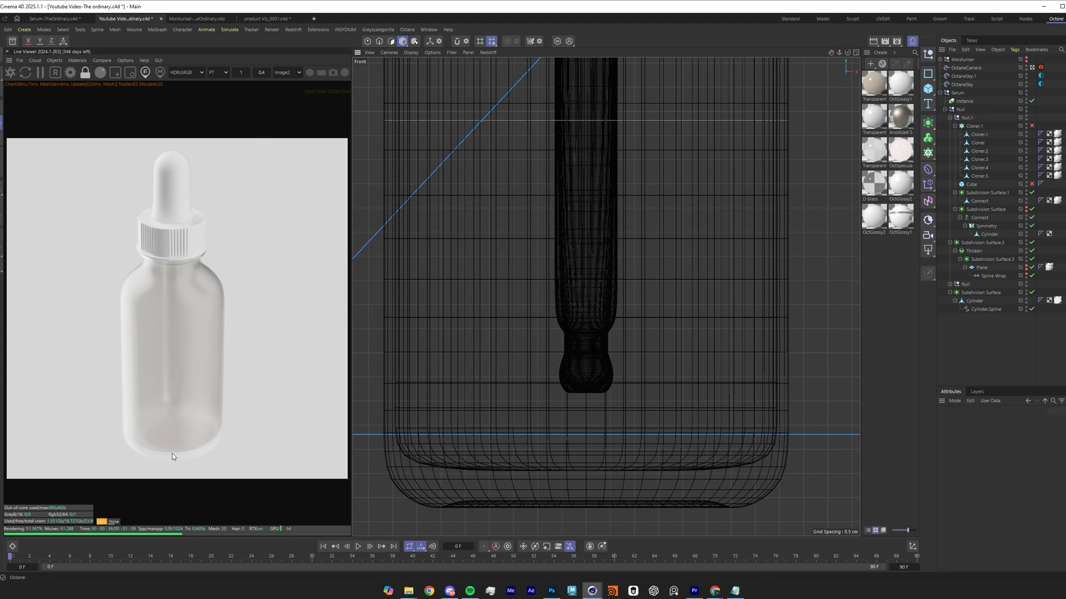
pyautogui.moveTo(797, 100)
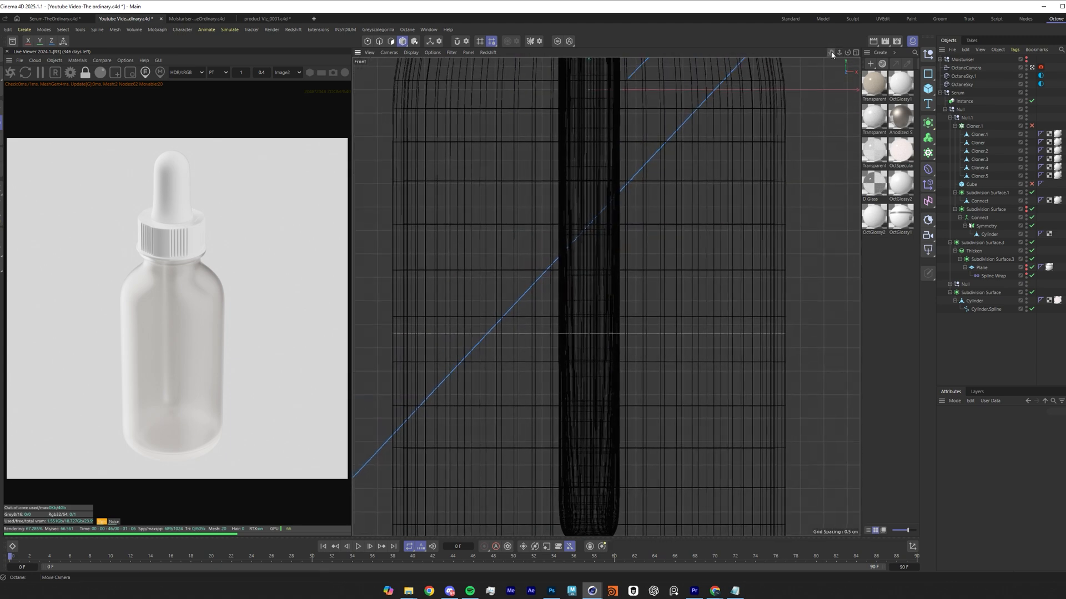
pyautogui.moveTo(833, 53)
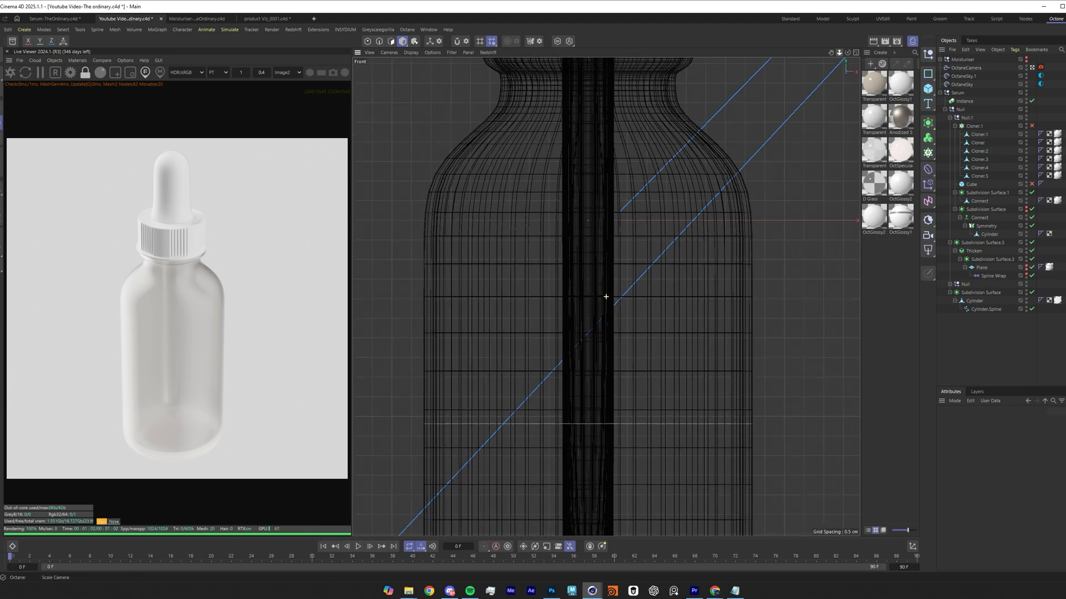
pyautogui.moveTo(831, 52)
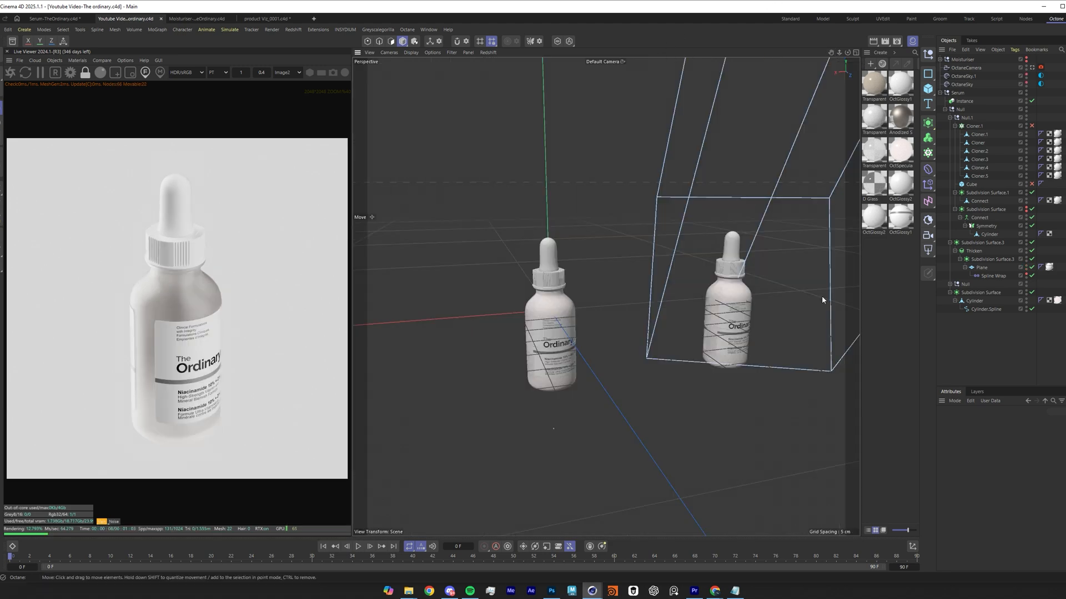
pyautogui.click(963, 101)
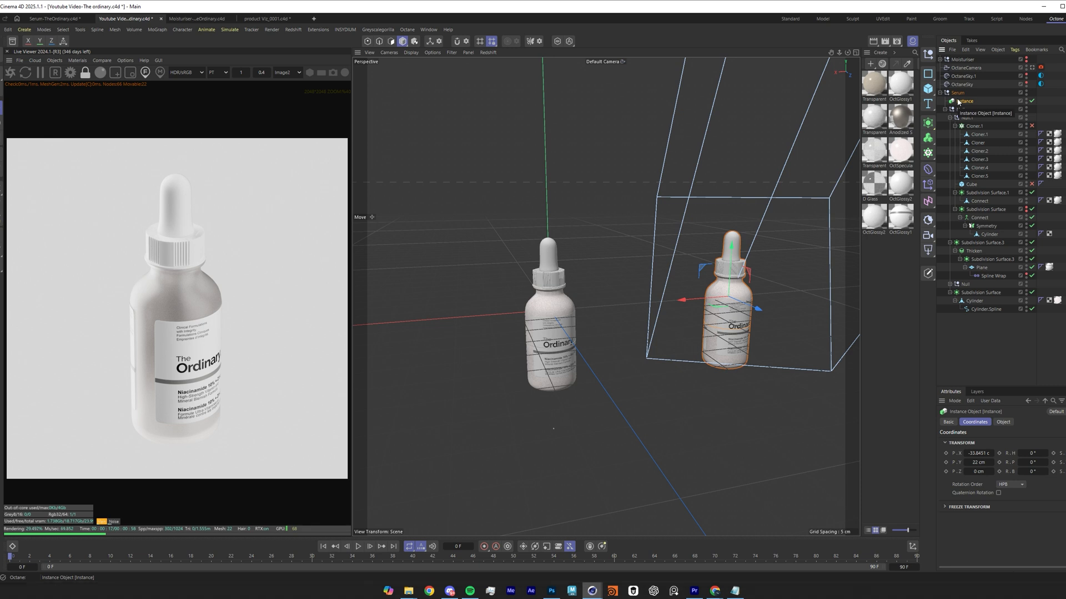
pyautogui.click(965, 117)
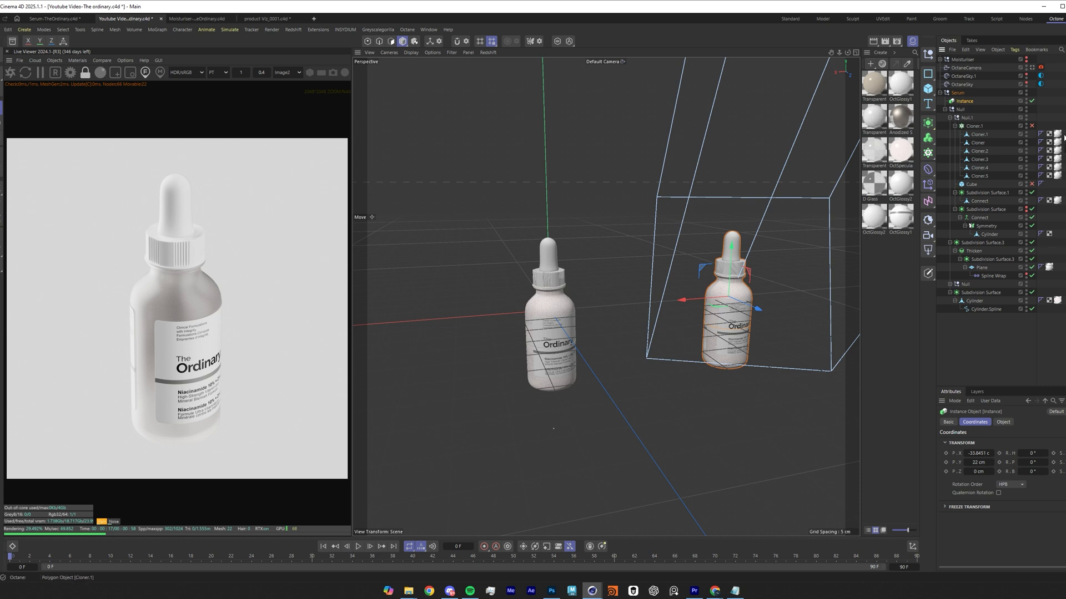
pyautogui.moveTo(641, 369)
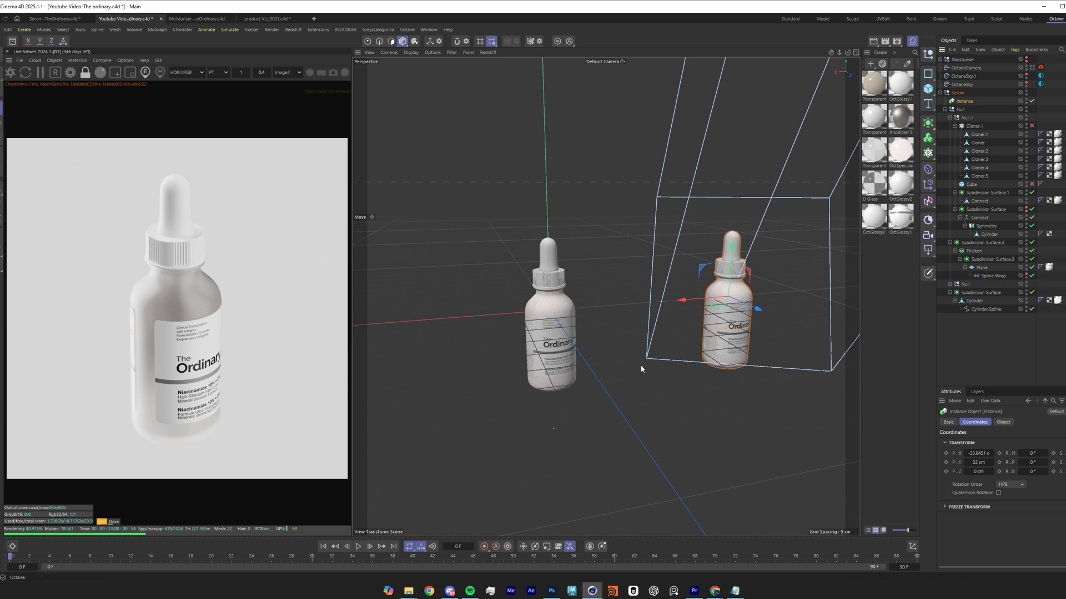
pyautogui.moveTo(746, 209)
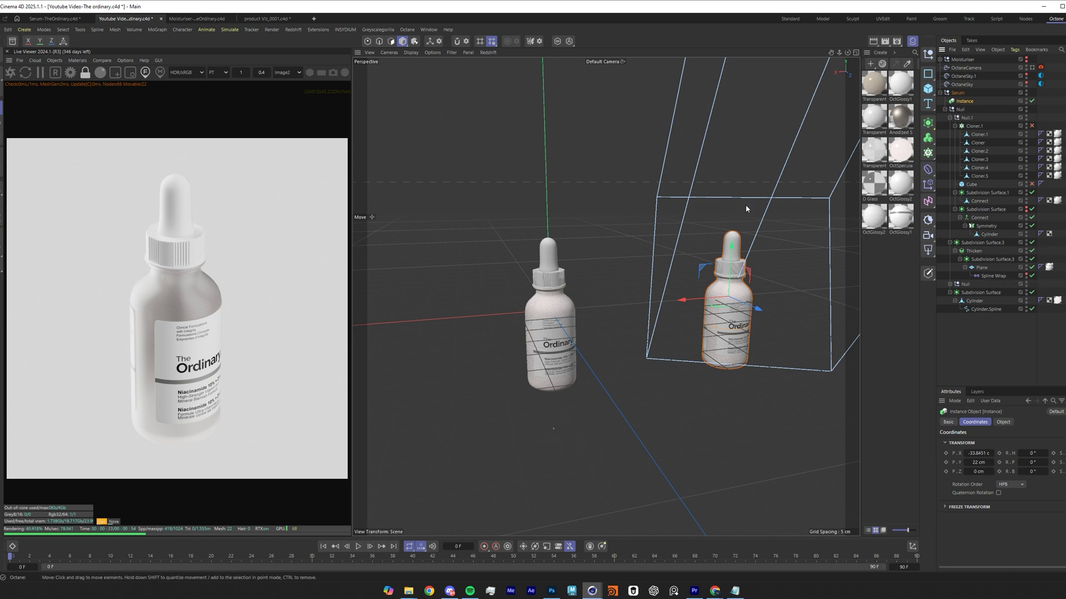
pyautogui.moveTo(456, 335)
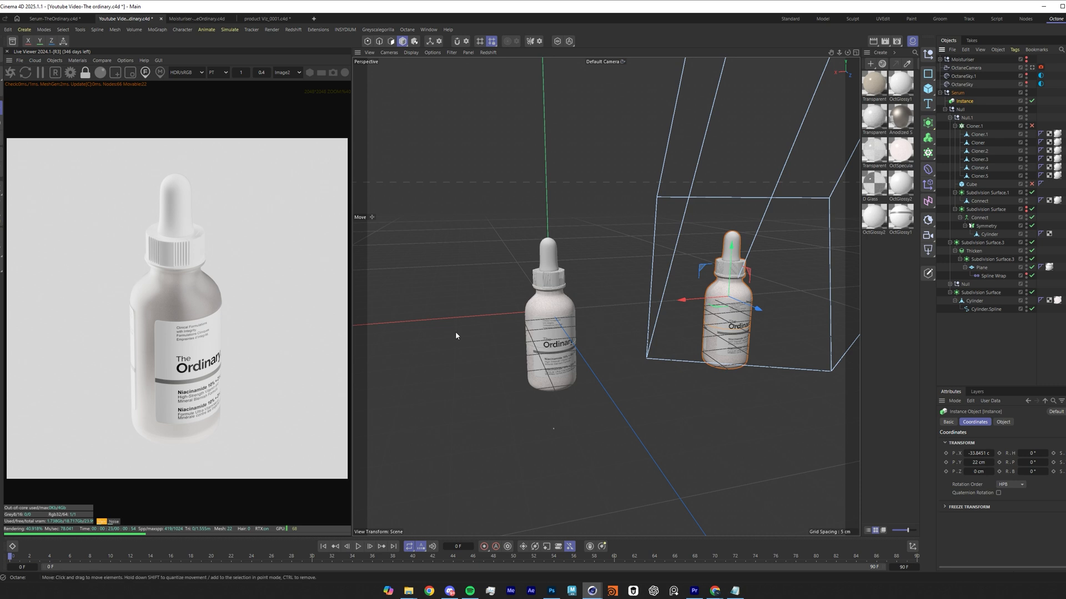
pyautogui.moveTo(613, 266)
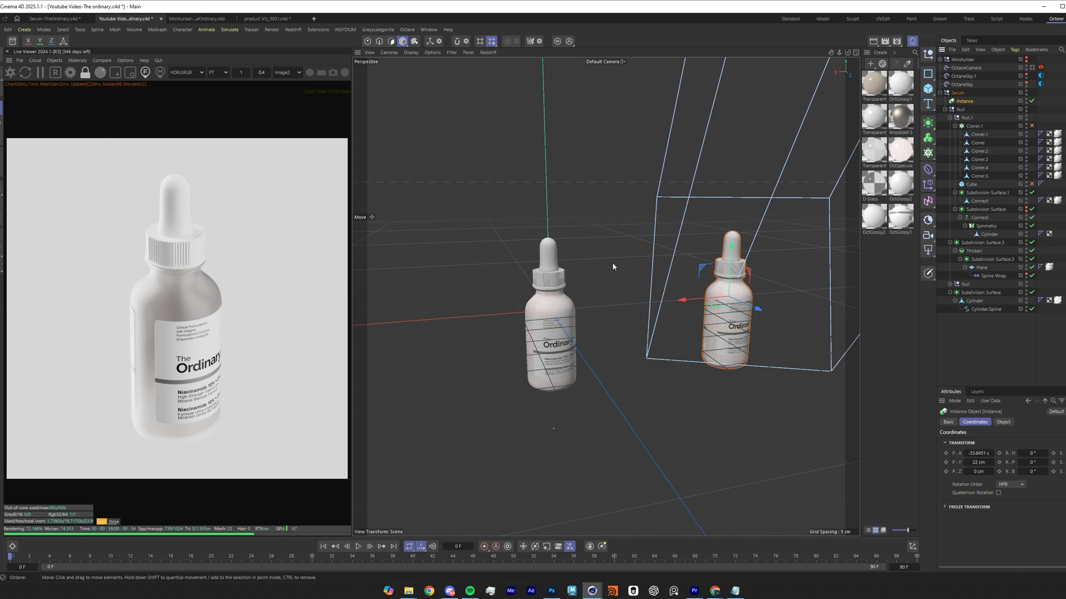
pyautogui.moveTo(628, 309)
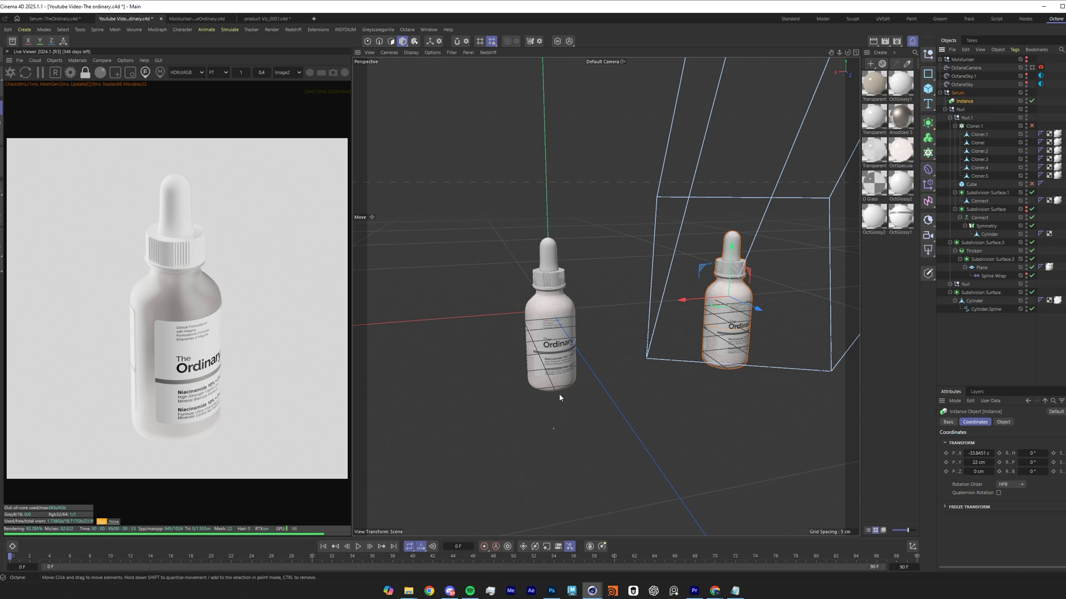
pyautogui.moveTo(589, 281)
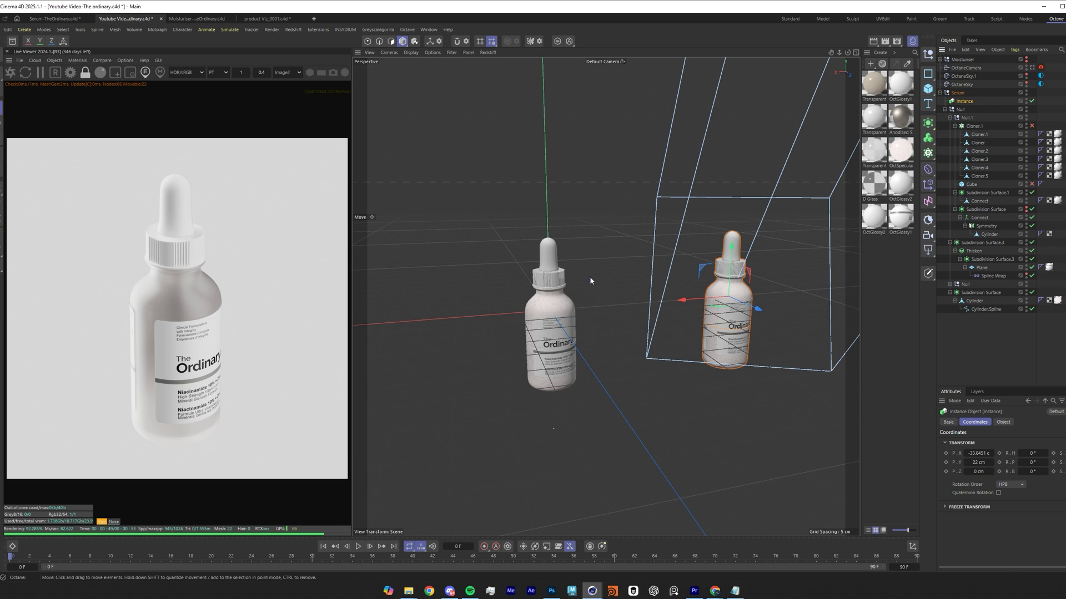
pyautogui.moveTo(837, 356)
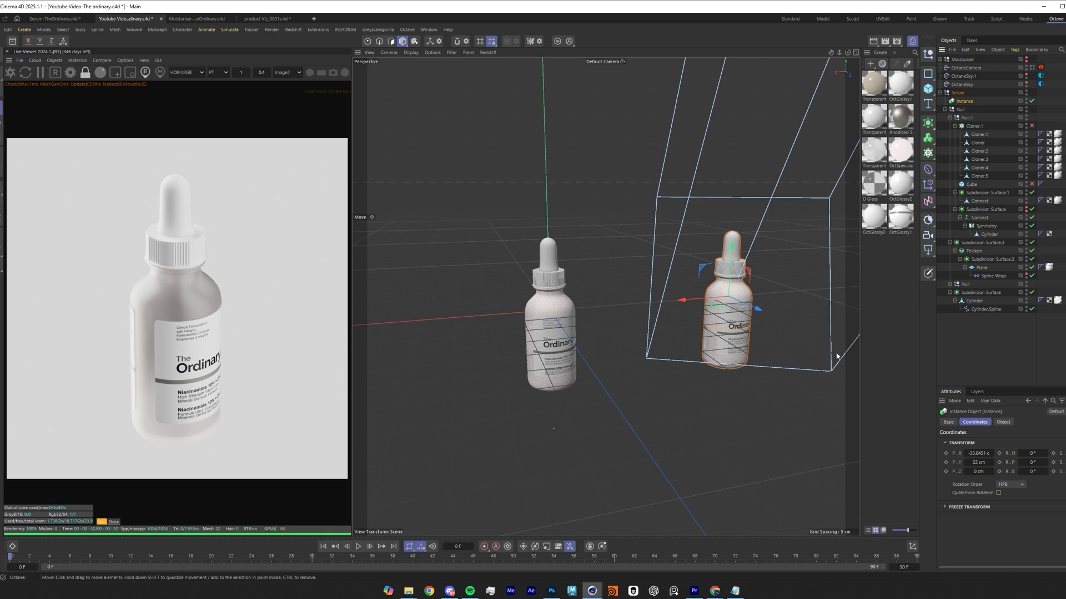
pyautogui.moveTo(780, 275)
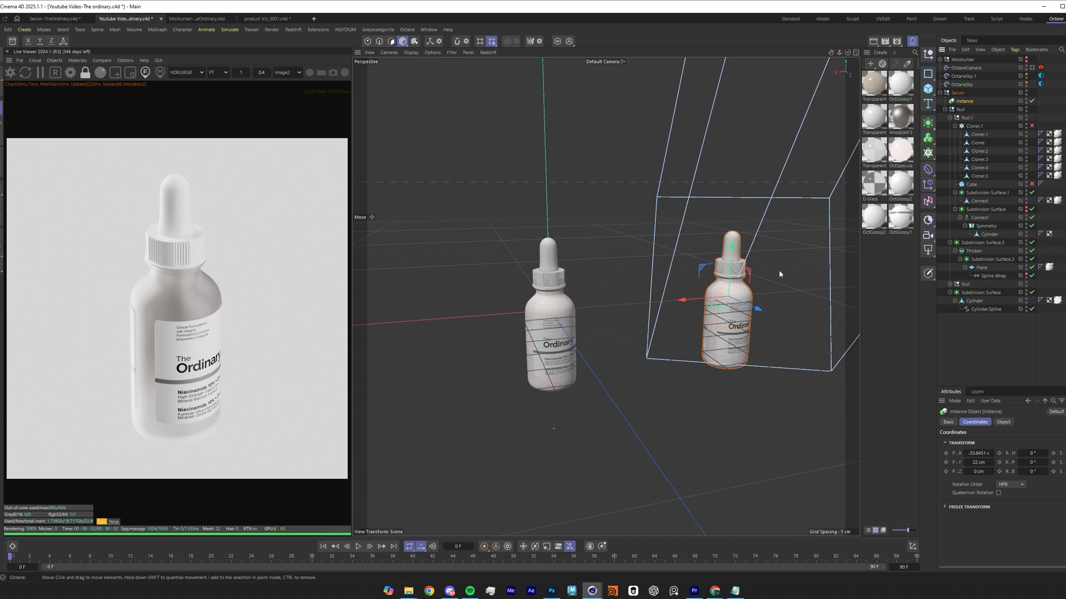
pyautogui.moveTo(730, 229)
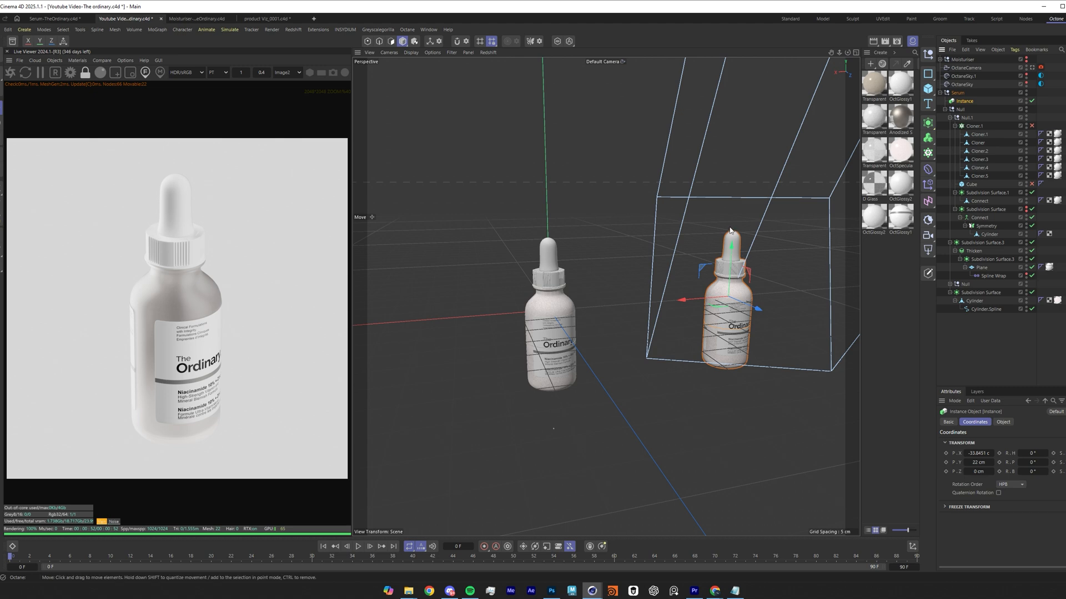
pyautogui.moveTo(621, 250)
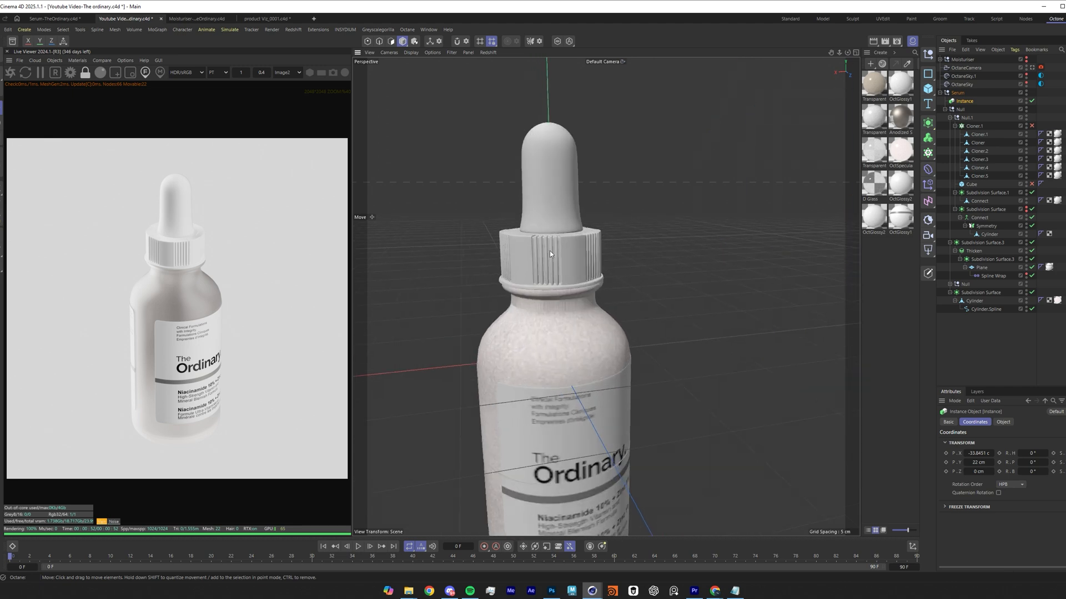
# - Select Cloner.3 and the Instance bottle, then view the scene through the OctaneCamera
pyautogui.click(979, 159)
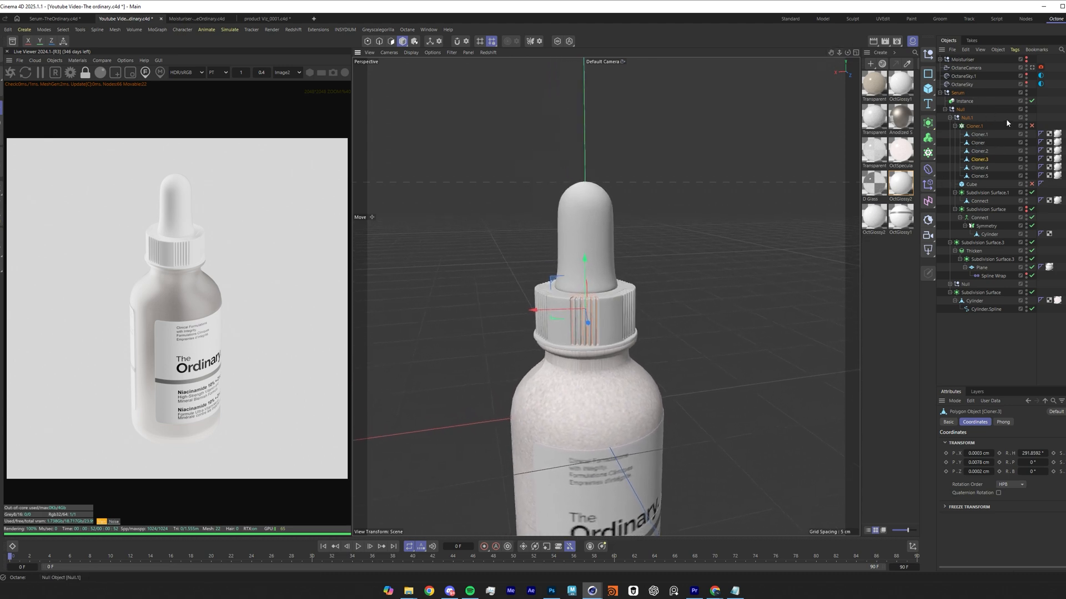
pyautogui.scroll(3)
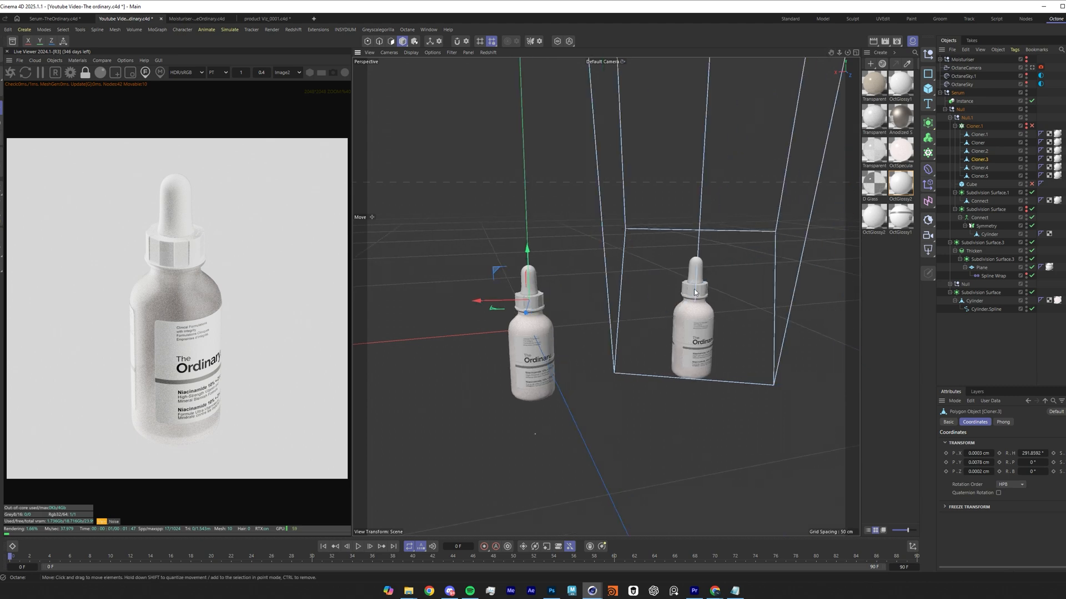
pyautogui.click(962, 101)
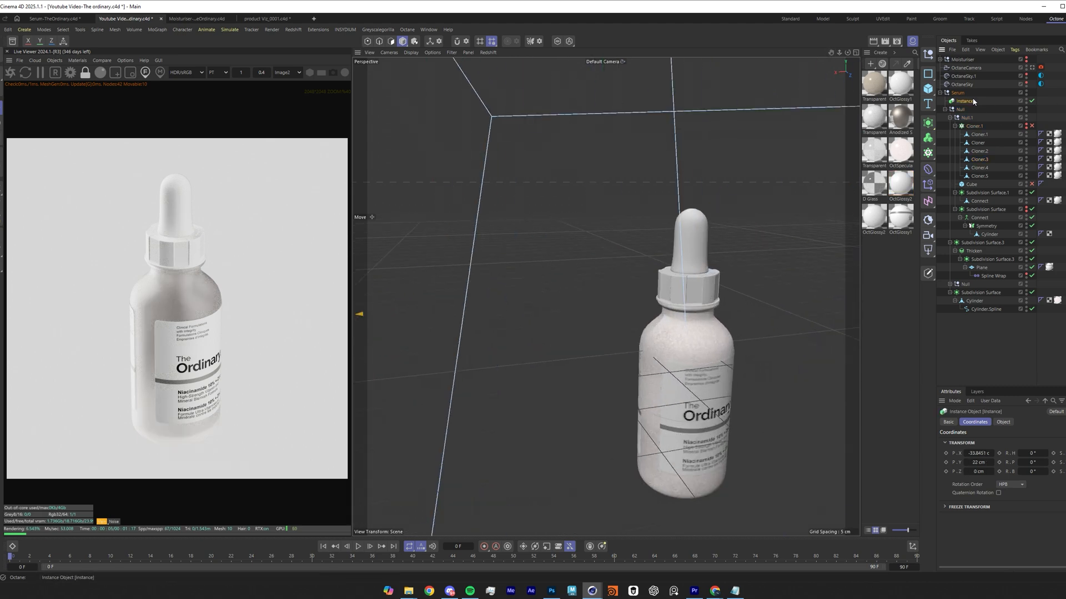
pyautogui.click(1032, 68)
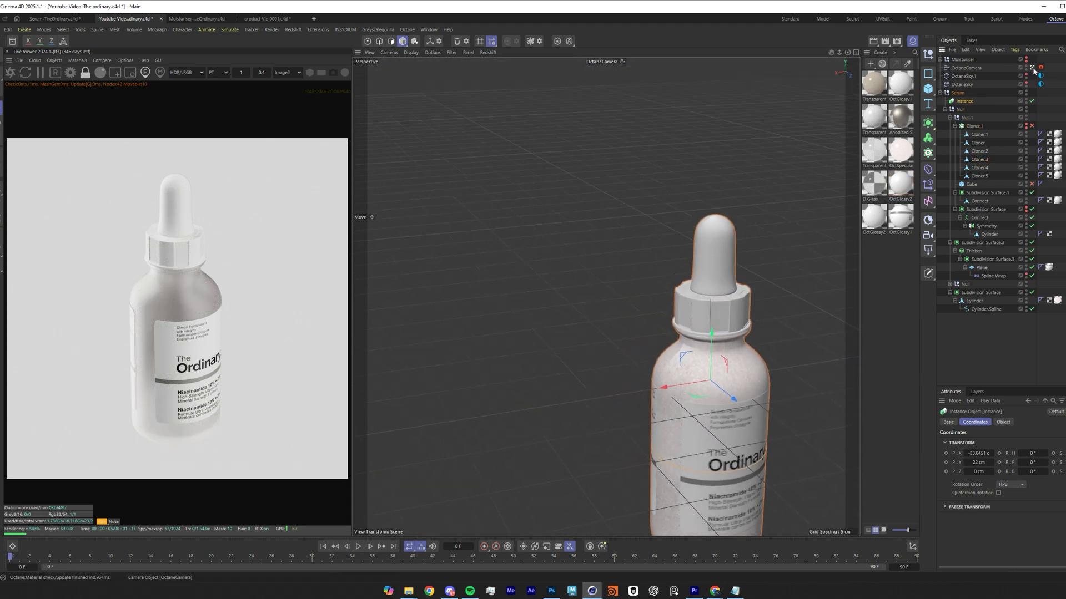
pyautogui.click(1031, 69)
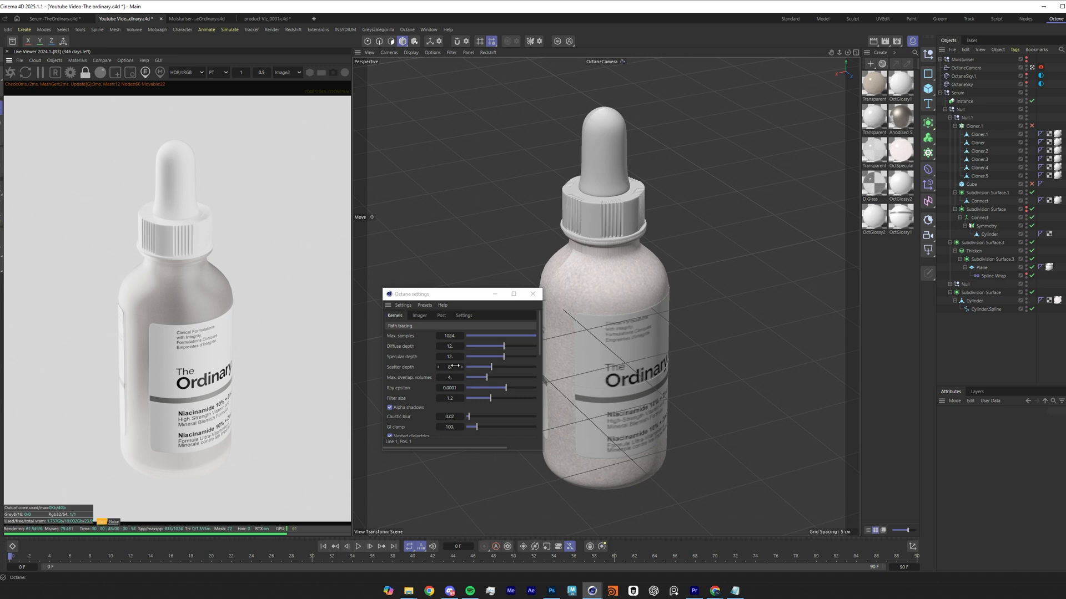
# - Store the current Live Viewer render buffer for A/B comparison
pyautogui.click(101, 60)
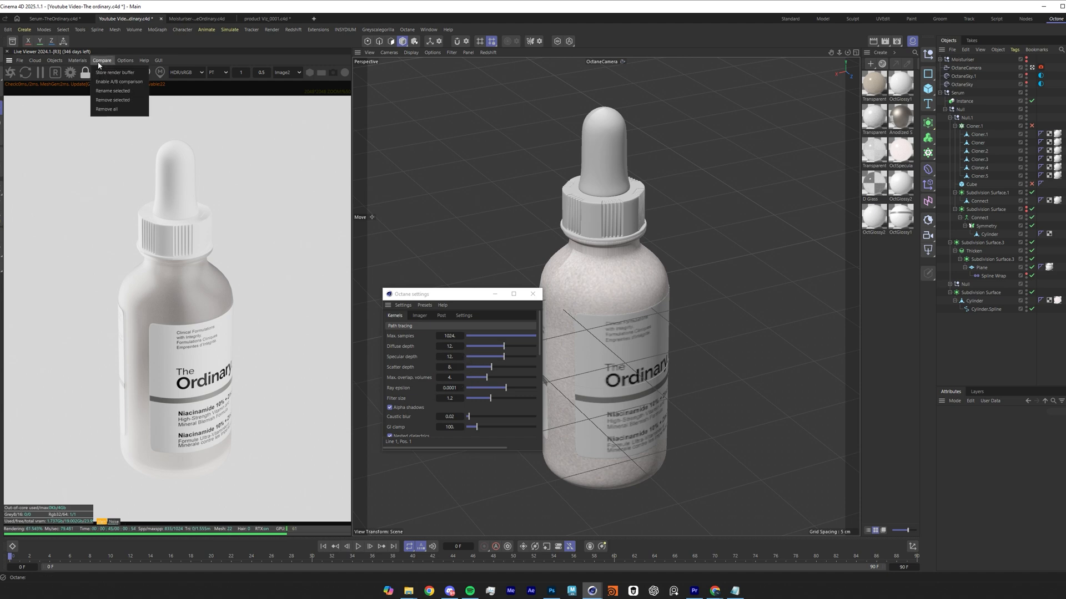
pyautogui.click(114, 73)
pyautogui.write('32.')
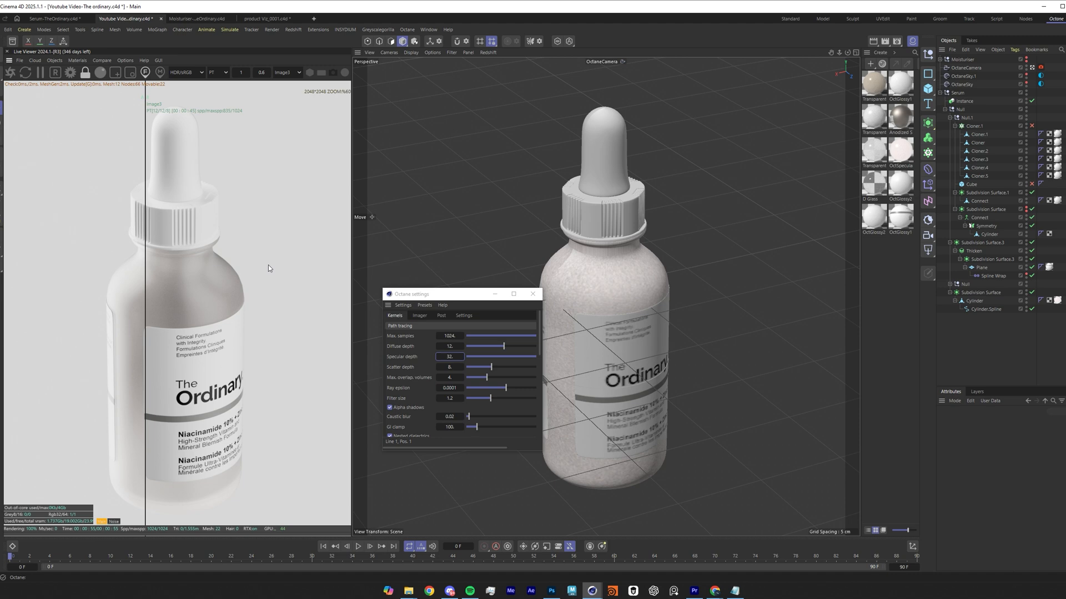
pyautogui.moveTo(393, 323)
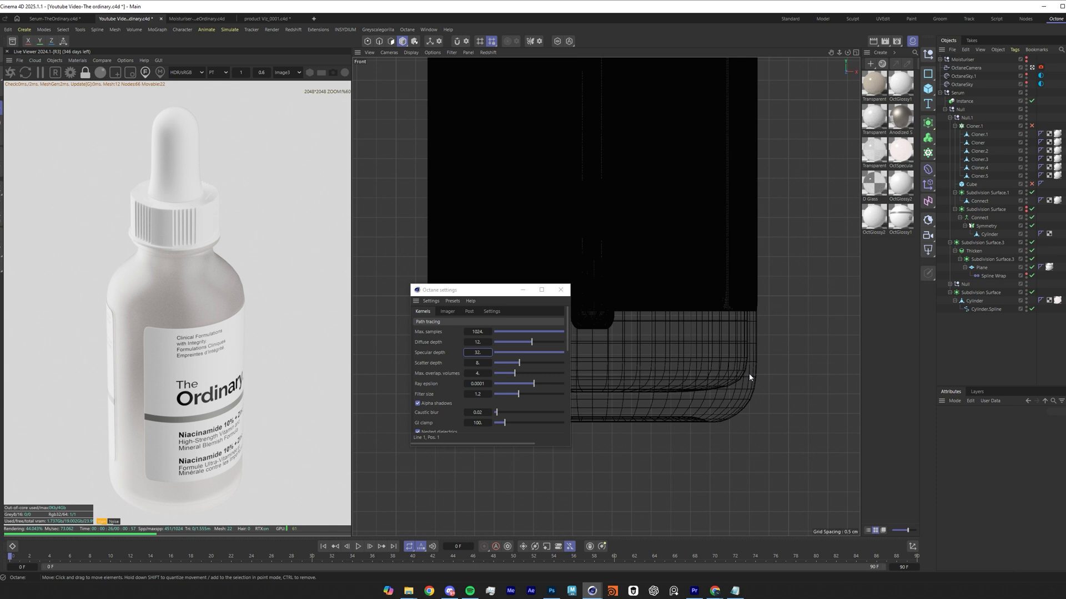
pyautogui.moveTo(716, 409)
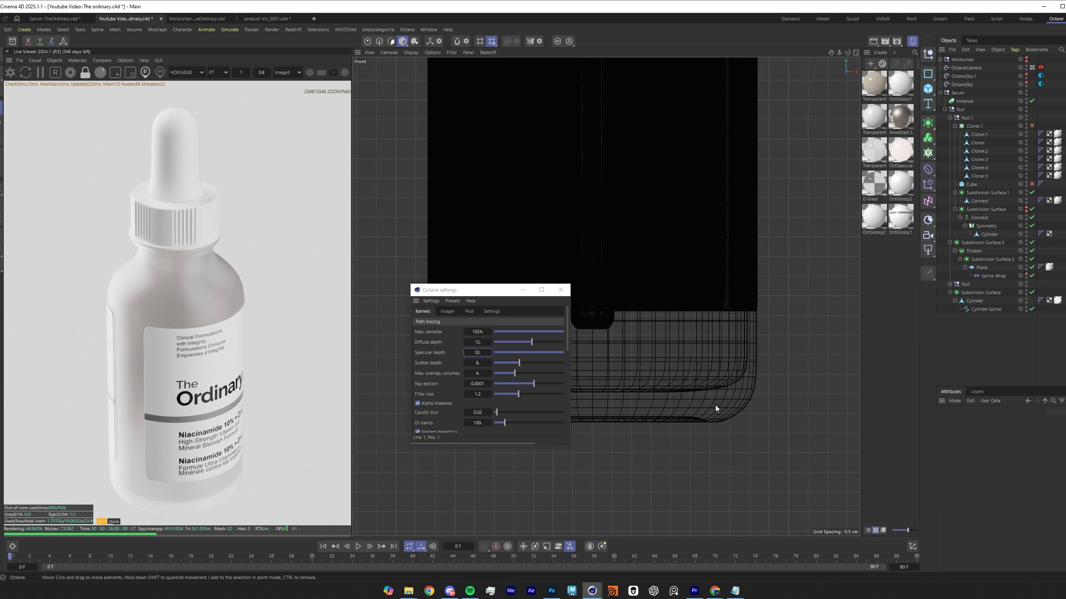
pyautogui.moveTo(715, 400)
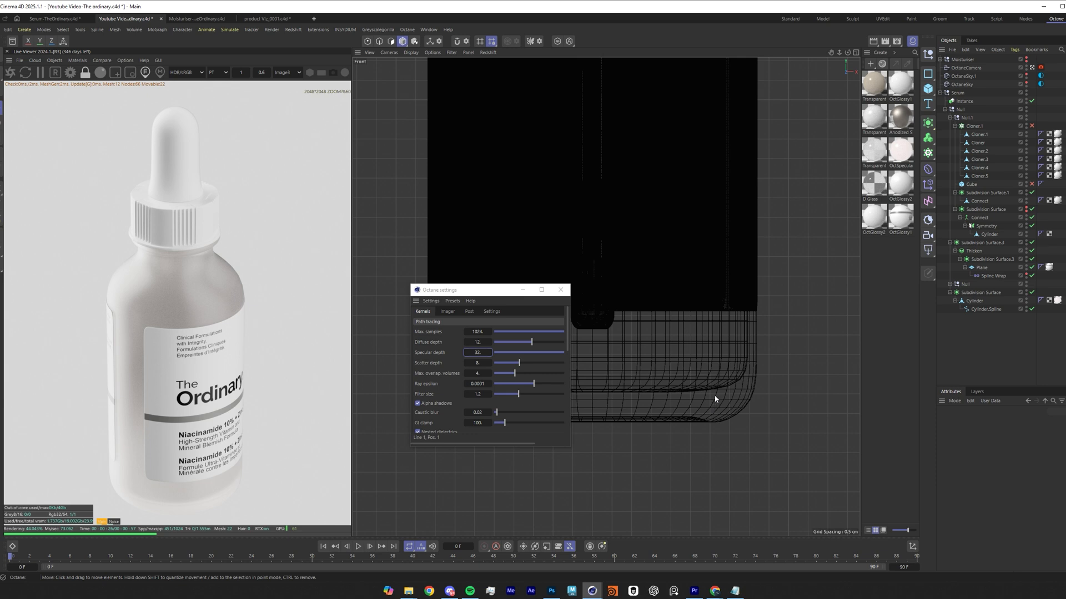
pyautogui.moveTo(707, 401)
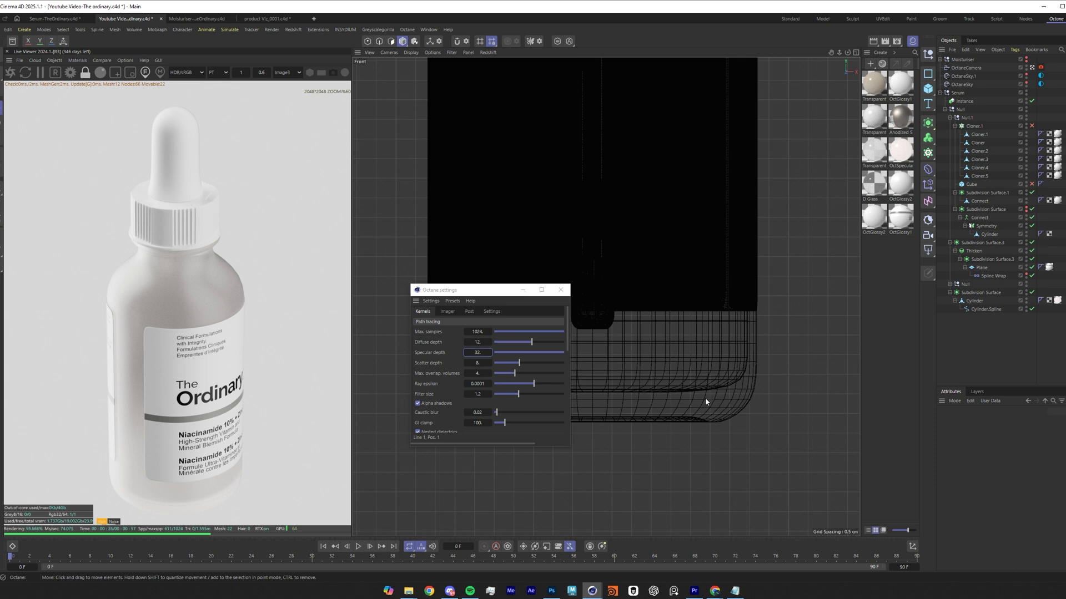
pyautogui.moveTo(658, 425)
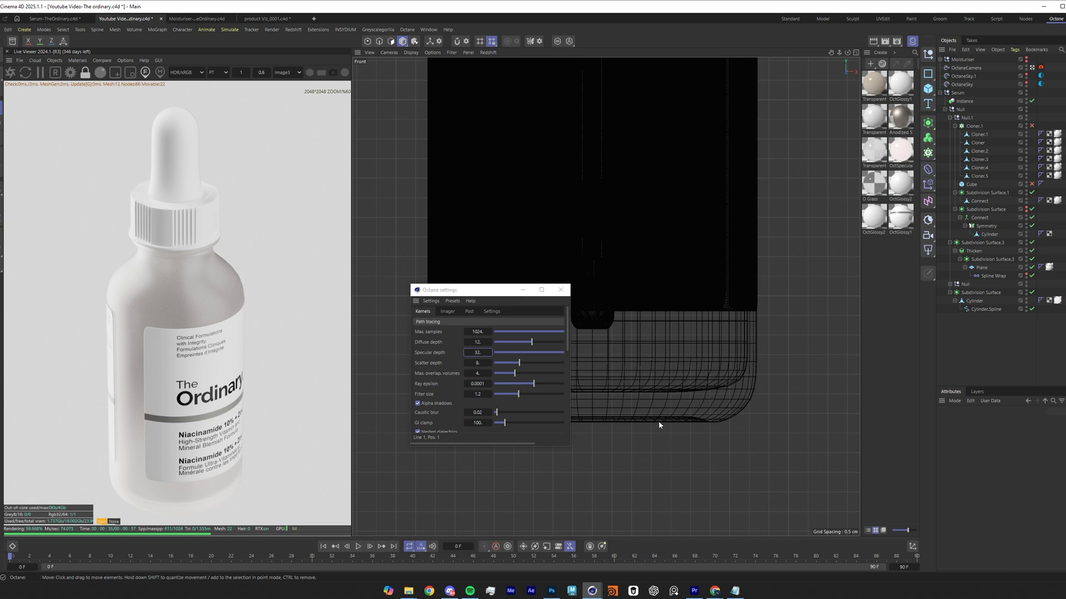
pyautogui.click(979, 158)
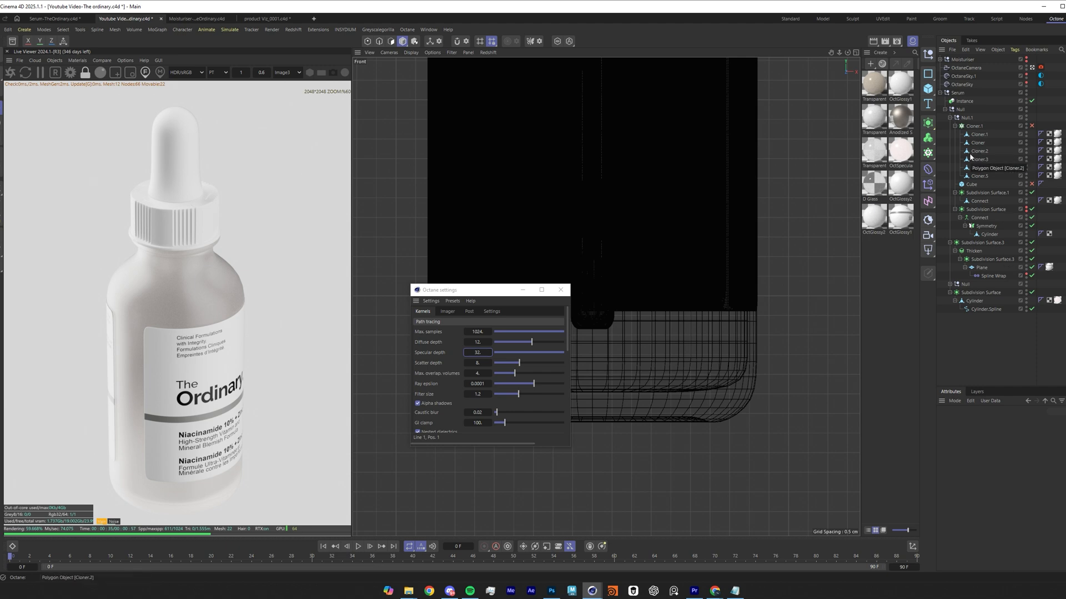